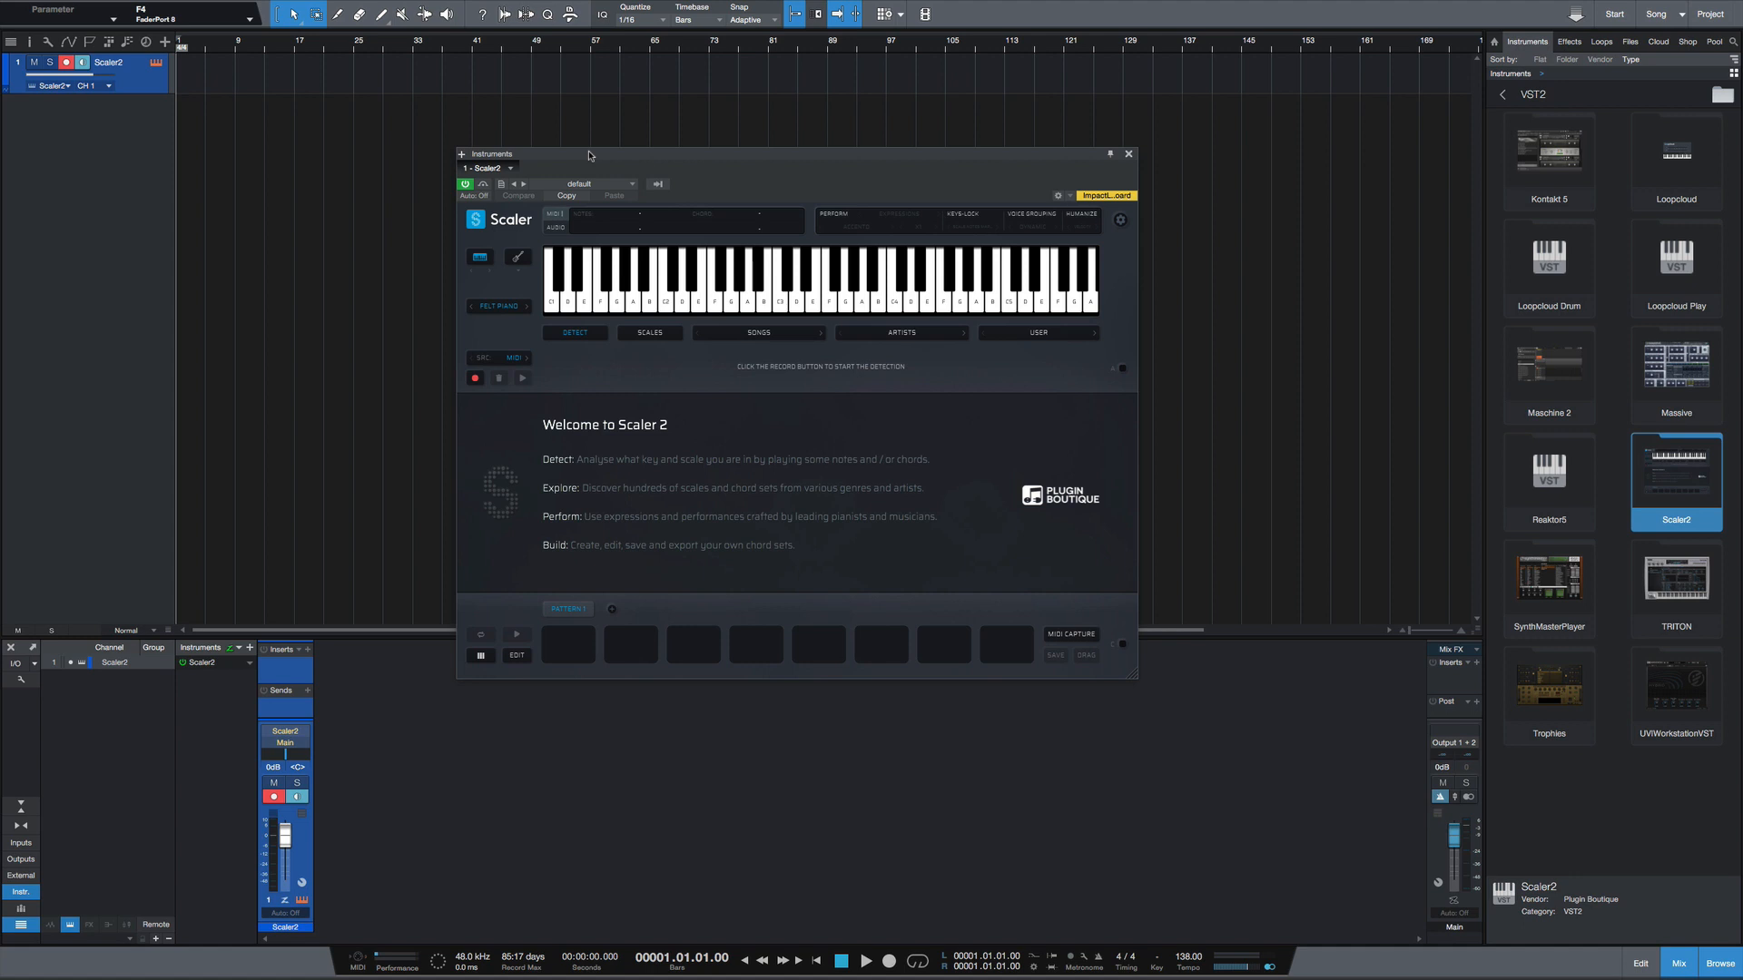
Step: Switch the Browser to Effects to reveal Plugin Boutique's ScalerAudio 2
{"action": "left_click", "coordinate": [1569, 41]}
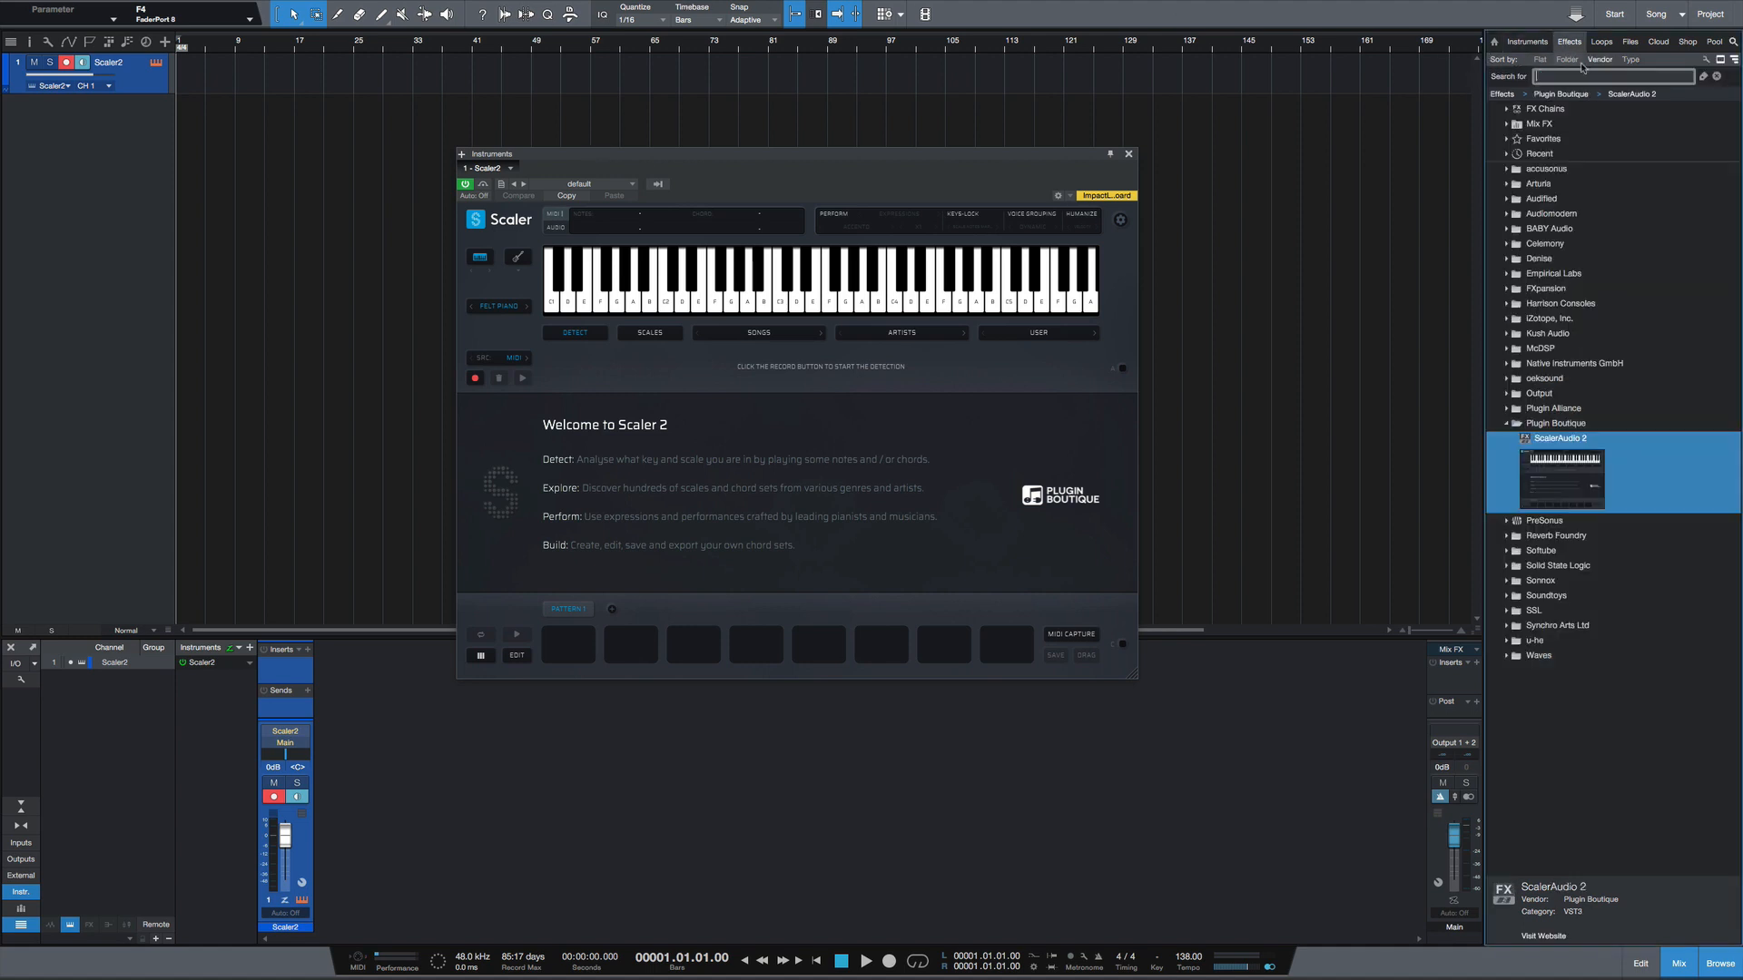
{"action": "mouse_move", "coordinate": [1659, 481]}
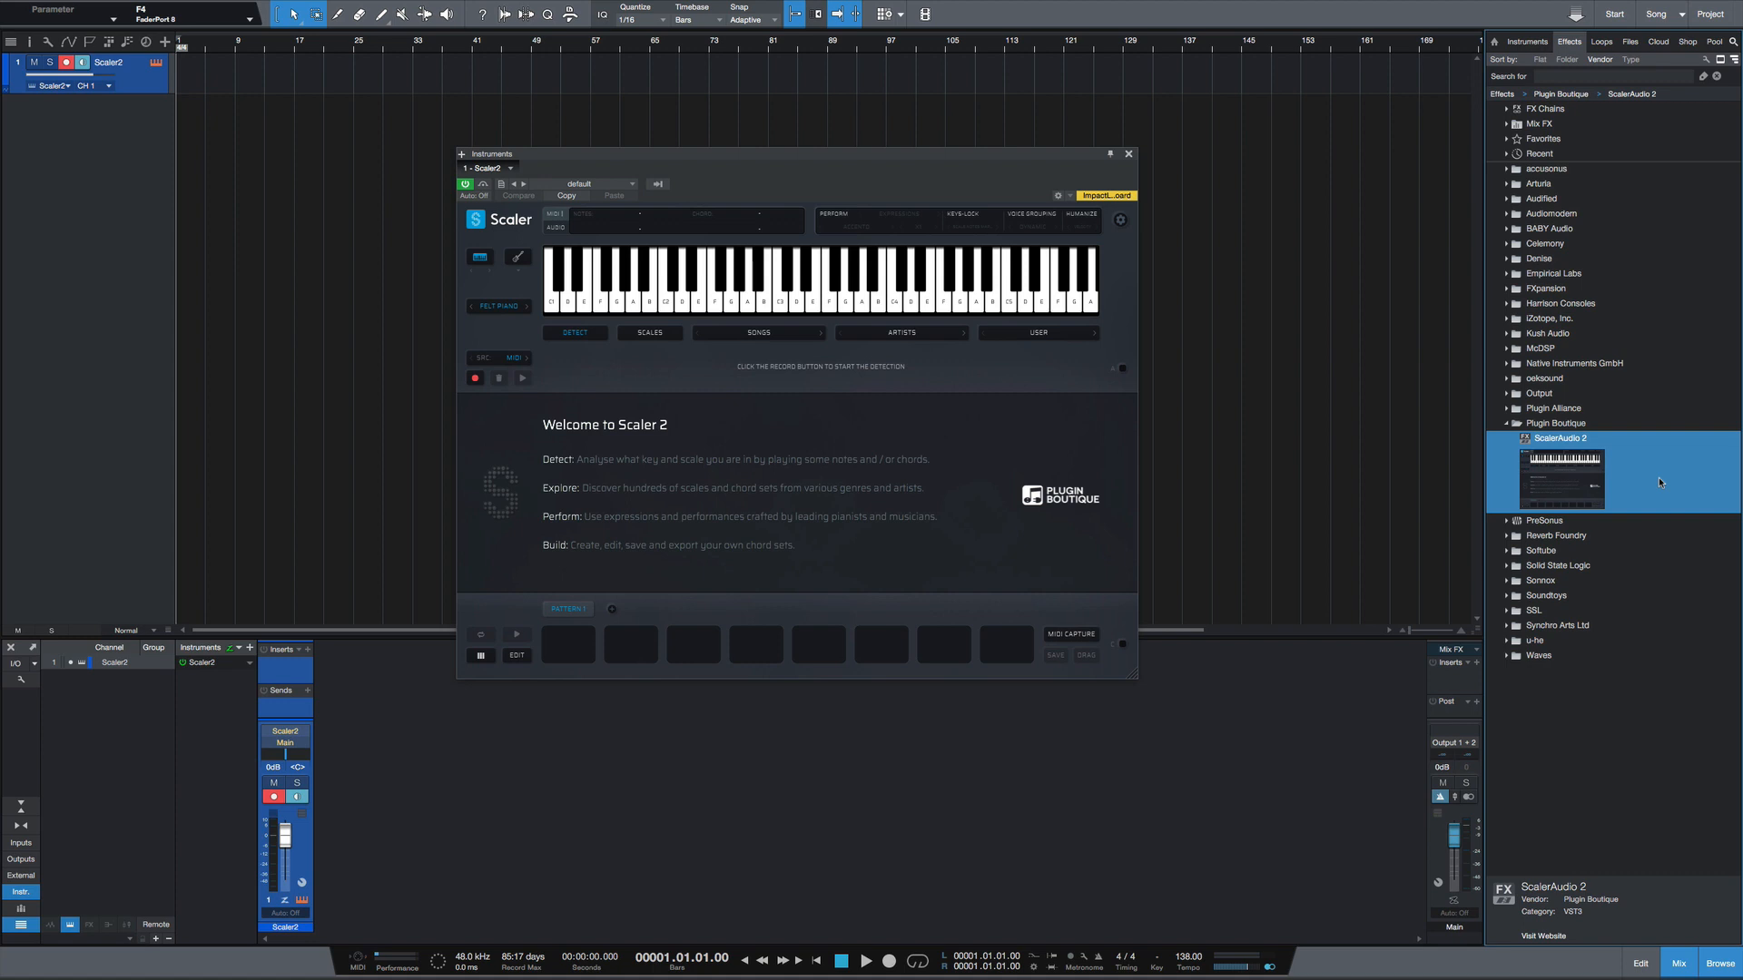
{"action": "mouse_move", "coordinate": [1660, 416]}
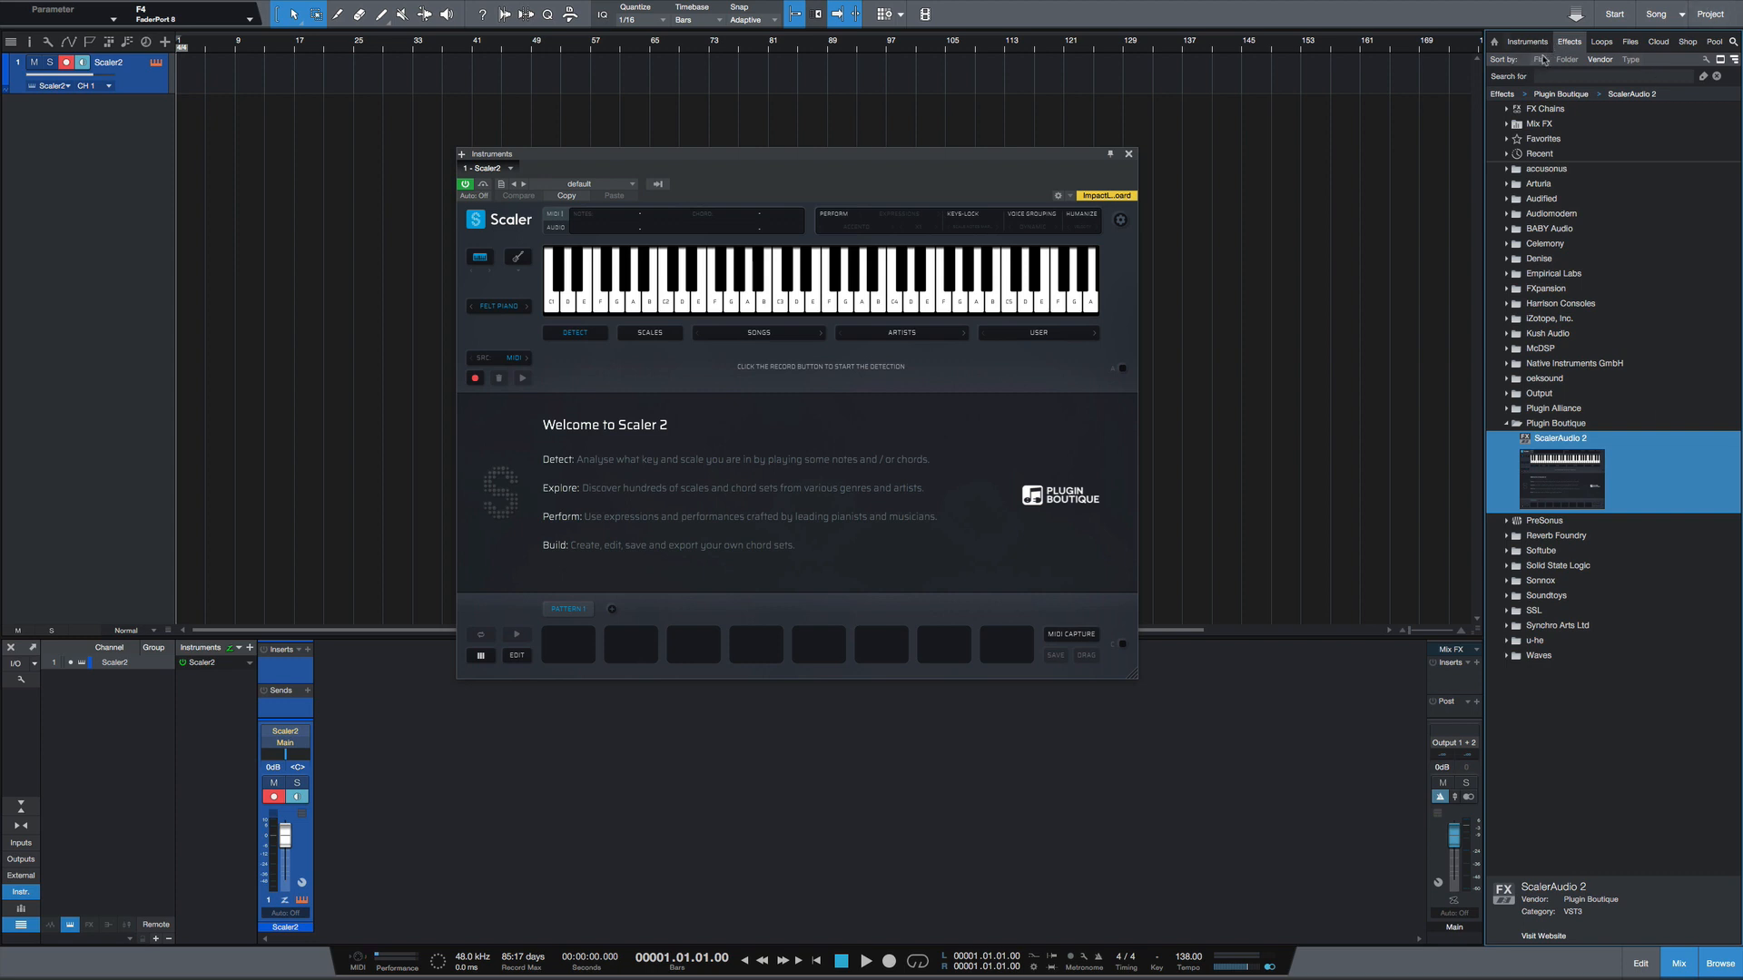
Step: Return the Browser to the Instruments list showing the Note FX plug-ins
{"action": "left_click", "coordinate": [1527, 41]}
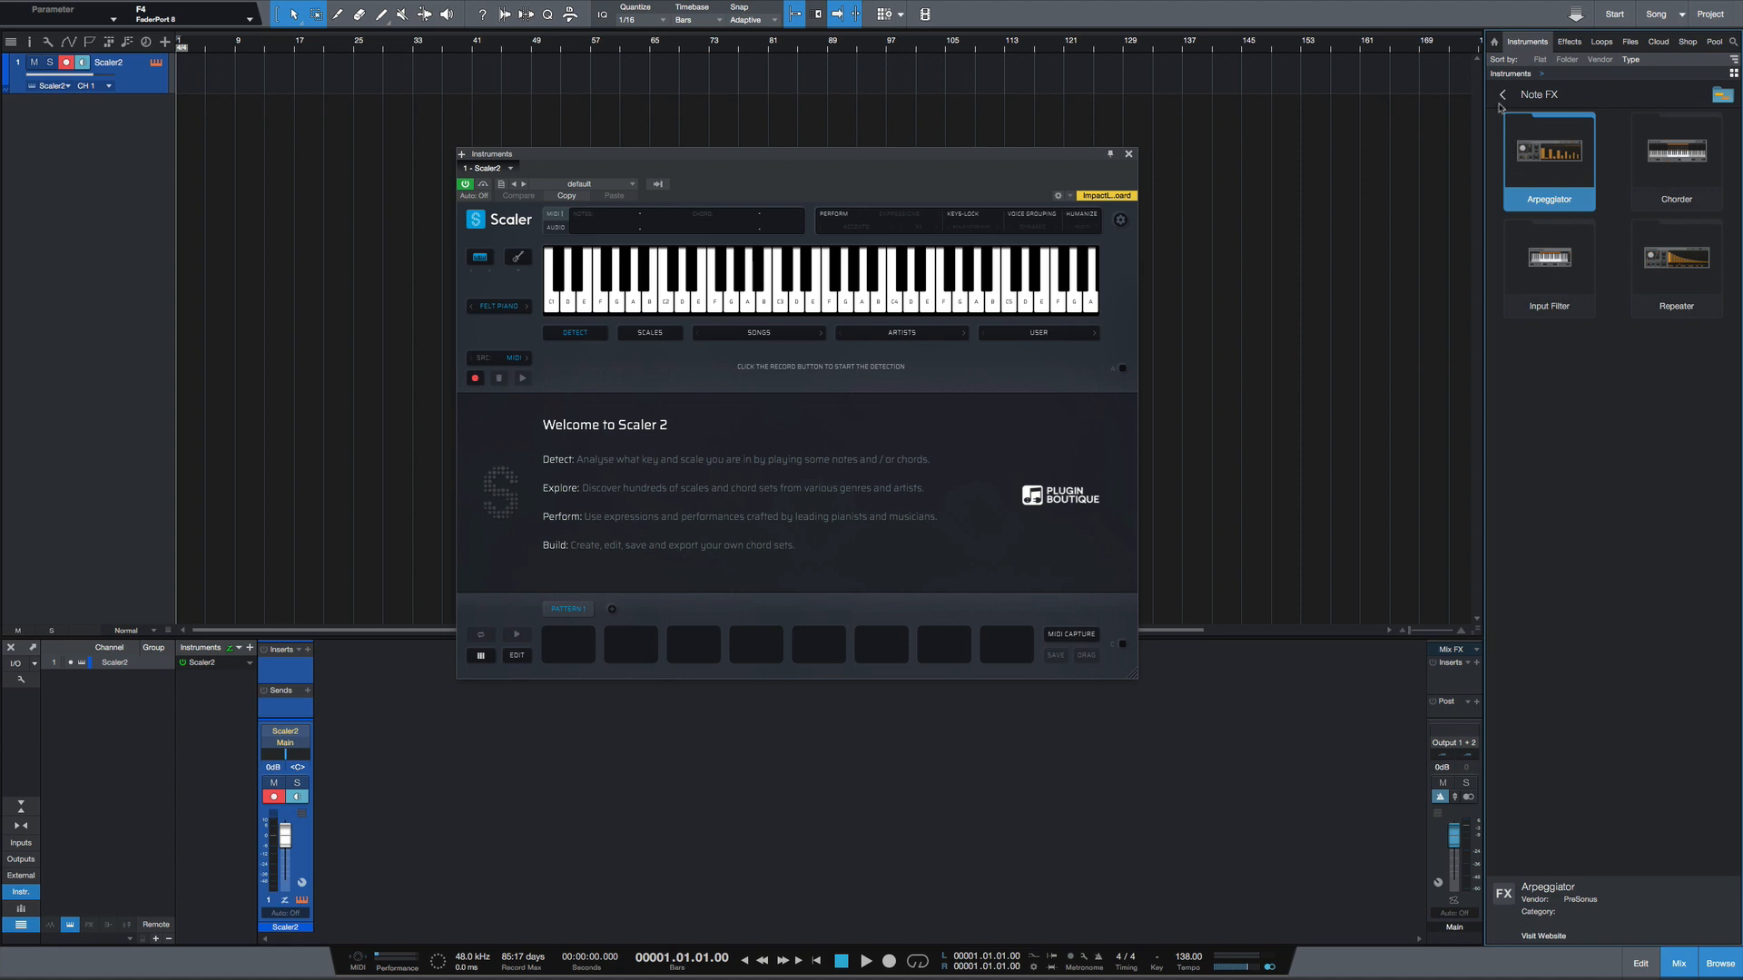
Step: Go up to the top-level instrument folders such as Note FX, PreSonus and VST3
{"action": "left_click", "coordinate": [1501, 94]}
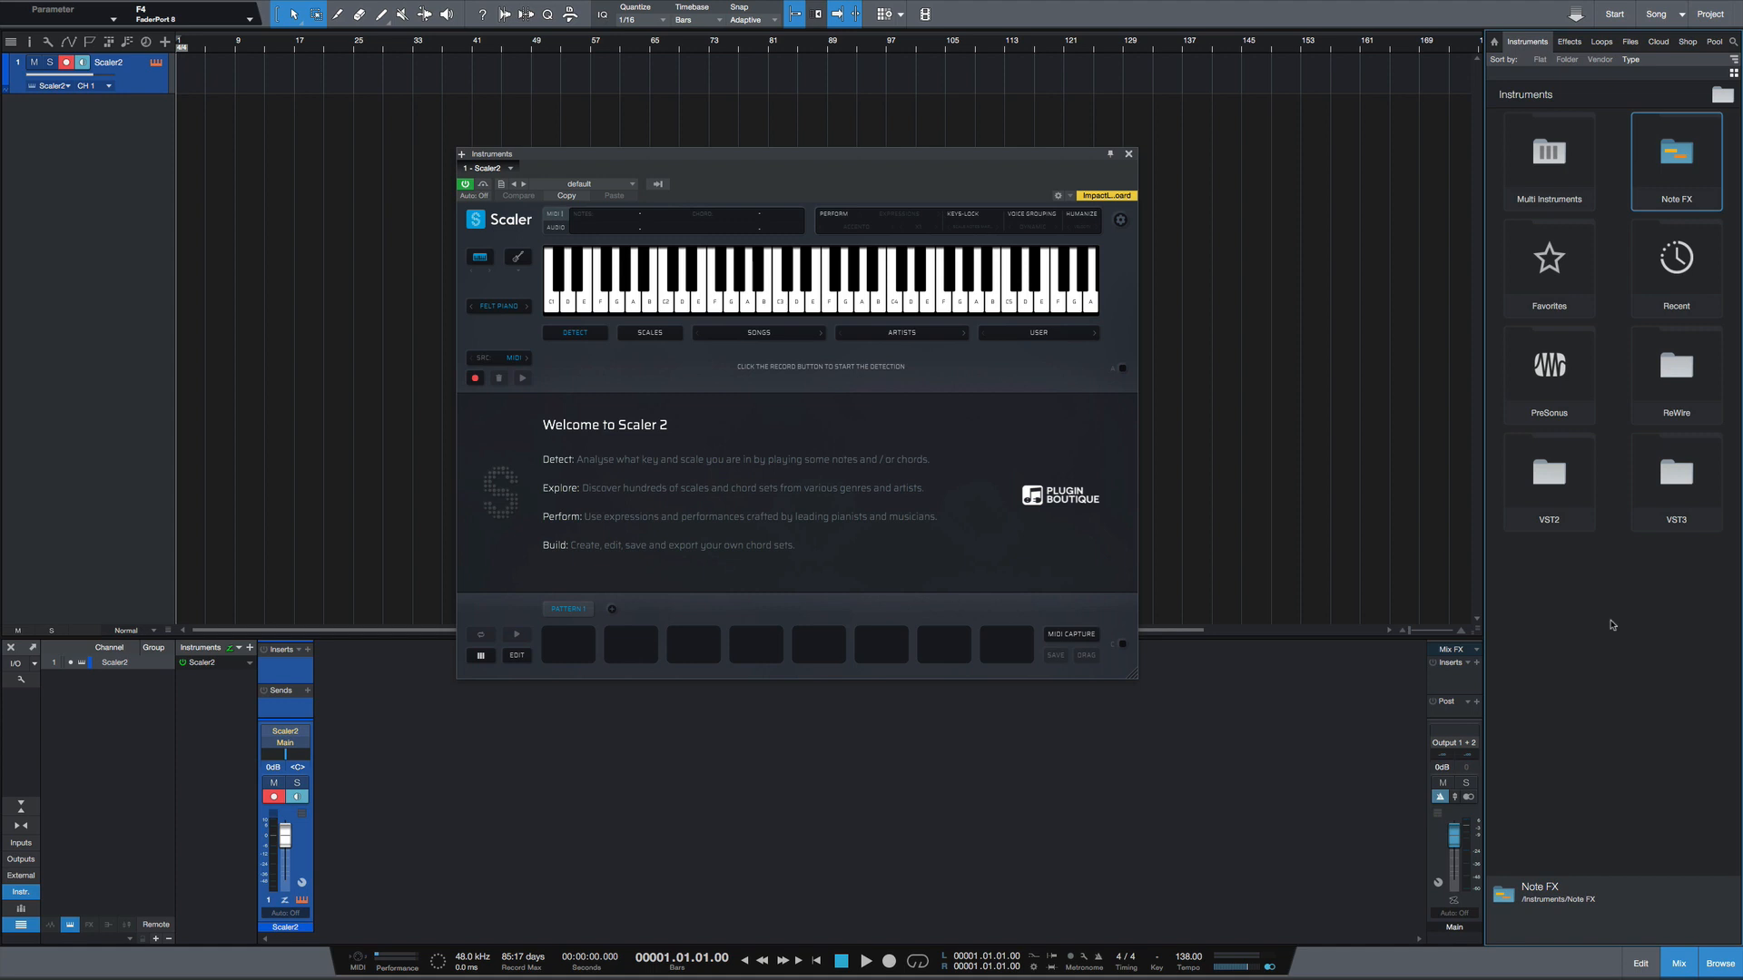
{"action": "mouse_move", "coordinate": [964, 452]}
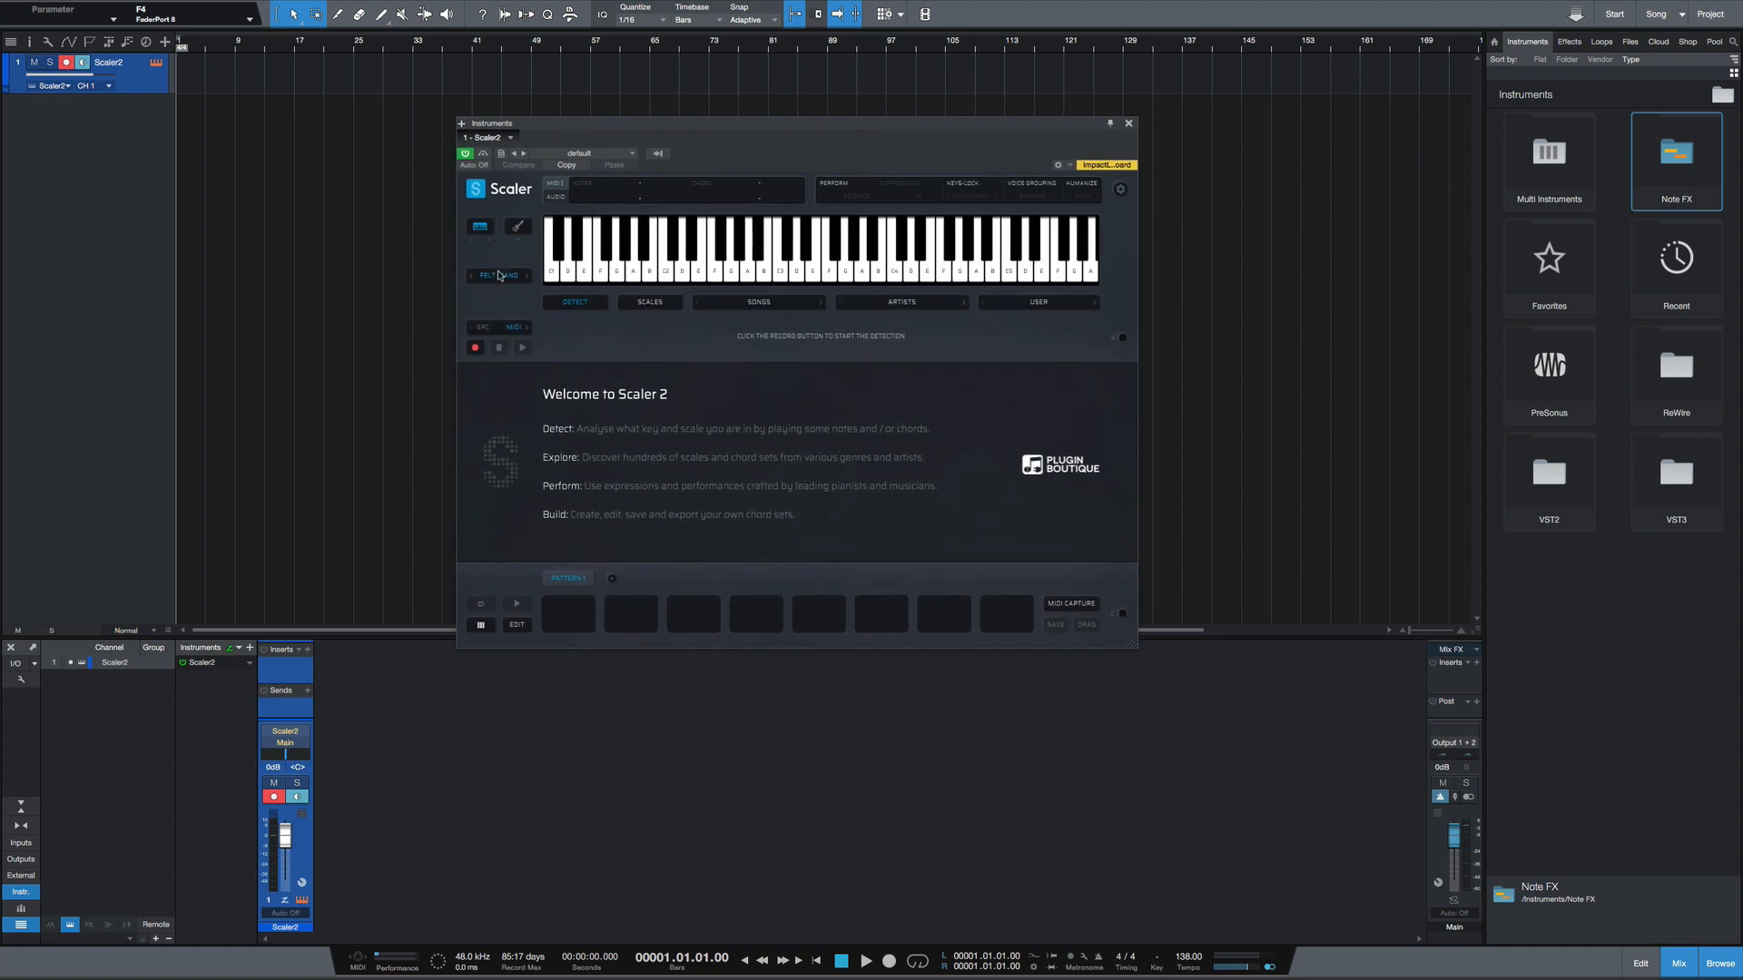
Step: Set Scaler's preview sound to Soft Piano and audition a couple of keys
{"action": "left_click", "coordinate": [498, 274]}
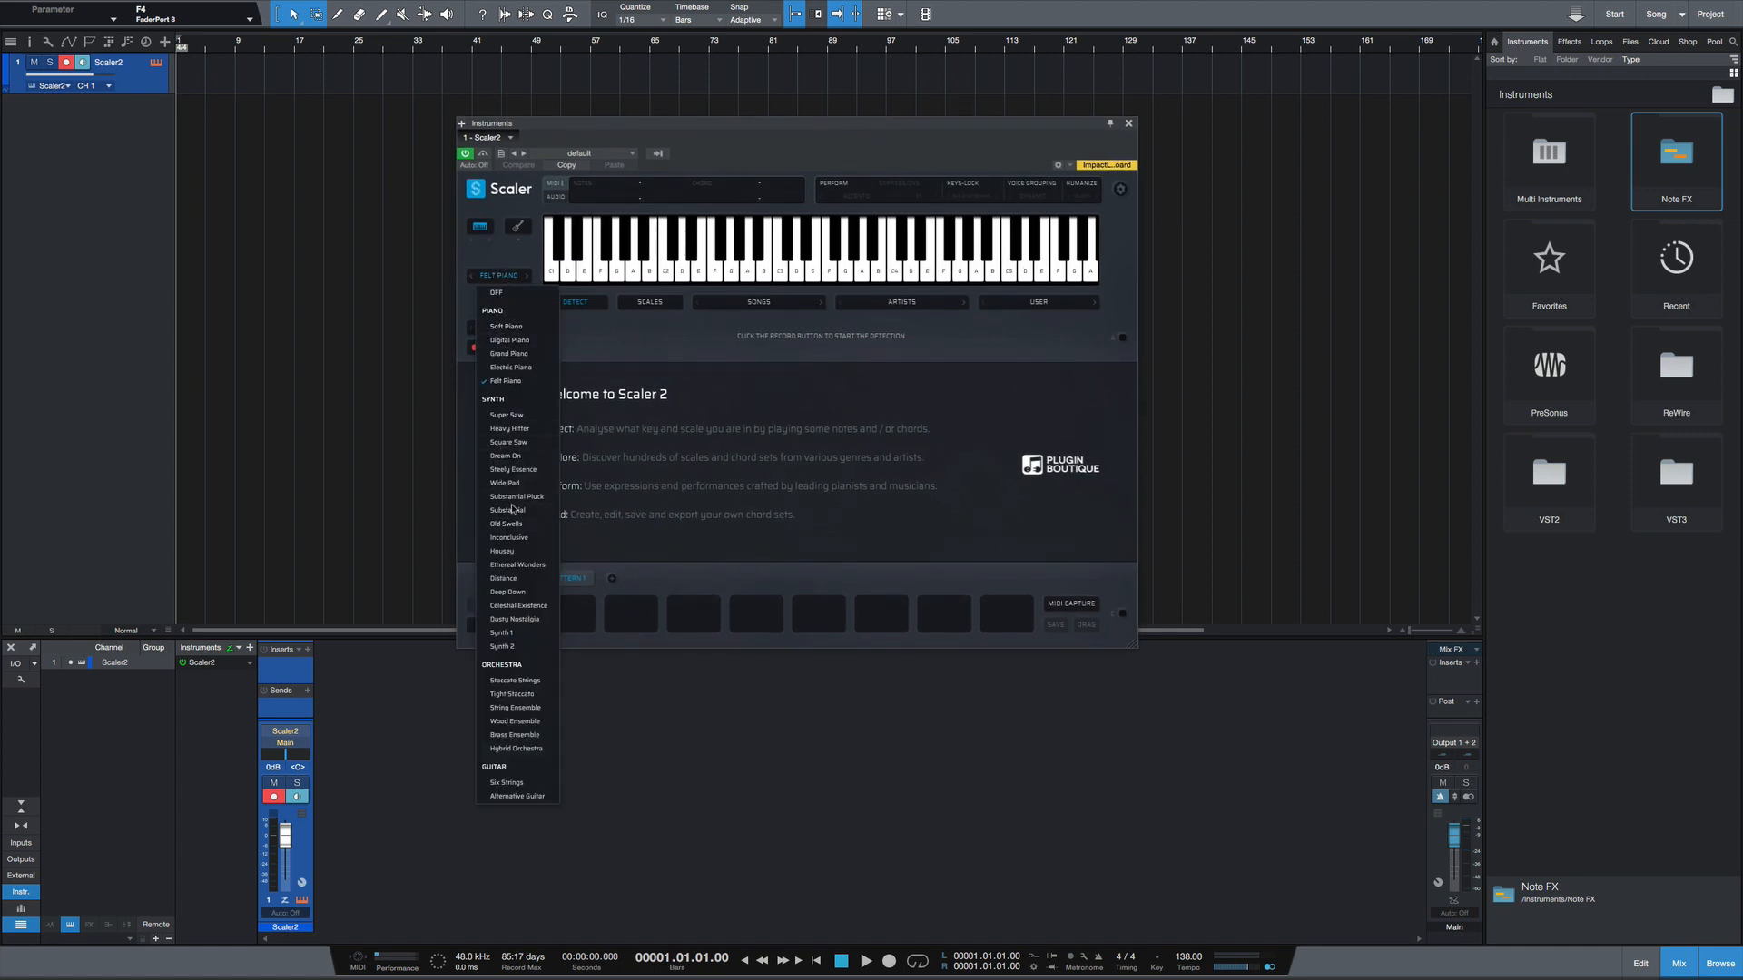
{"action": "mouse_move", "coordinate": [531, 320]}
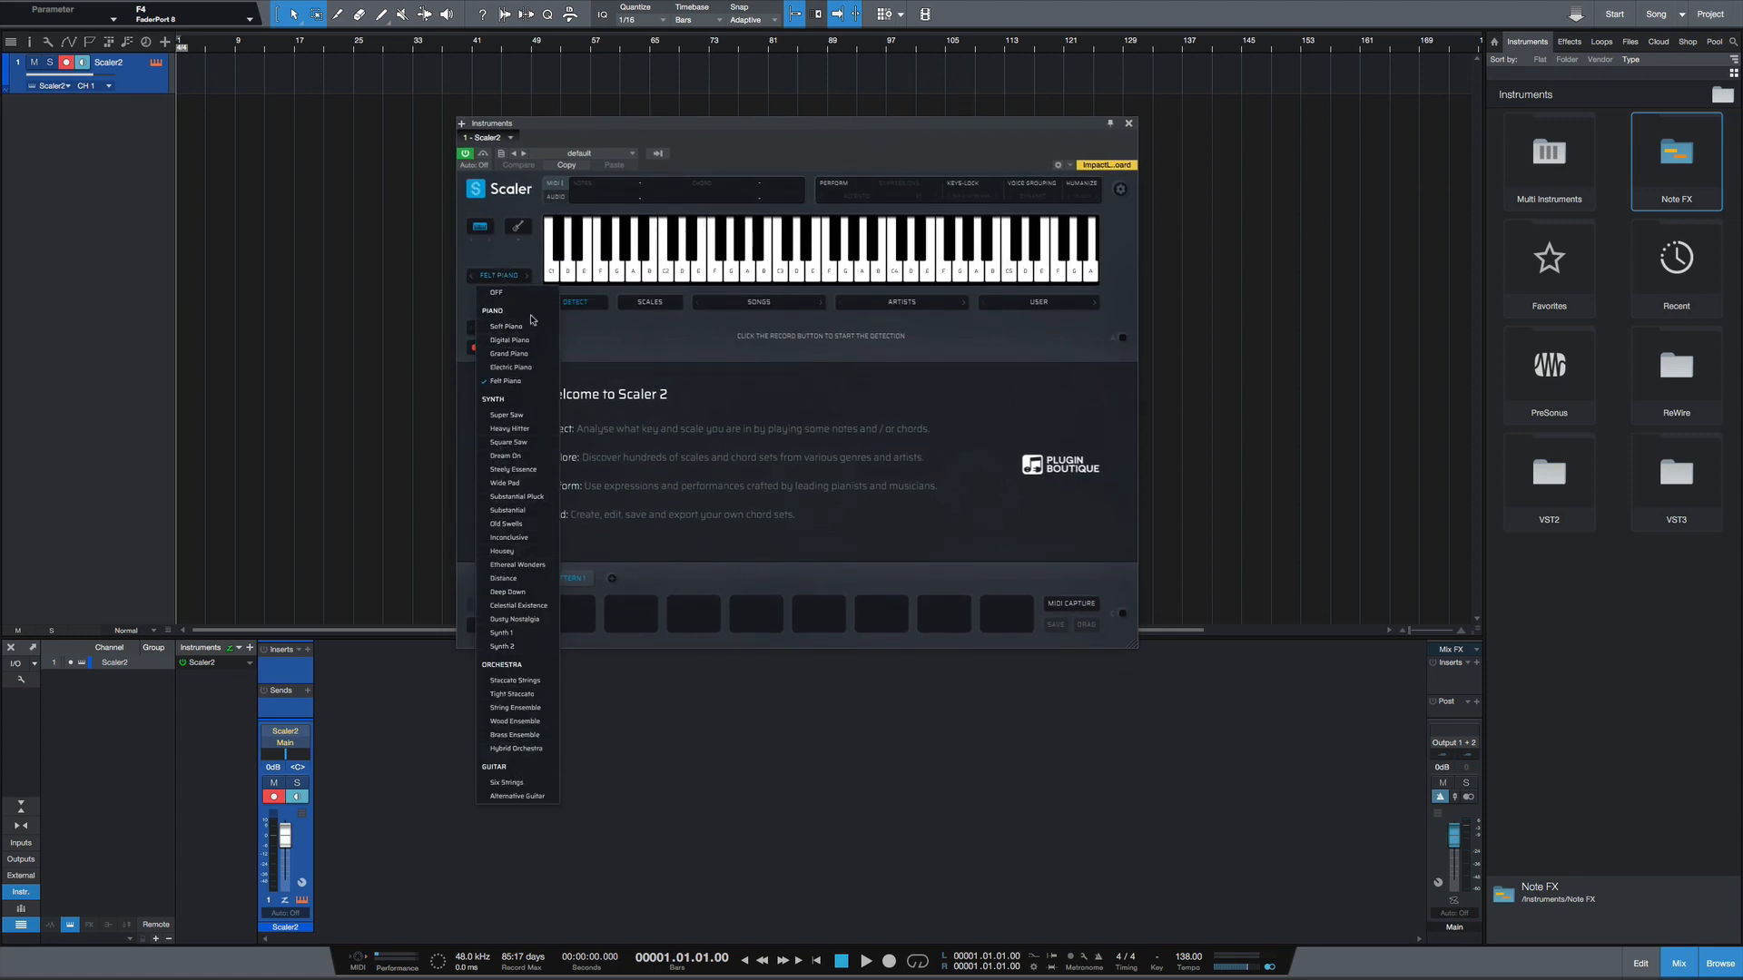
{"action": "left_click", "coordinate": [505, 326]}
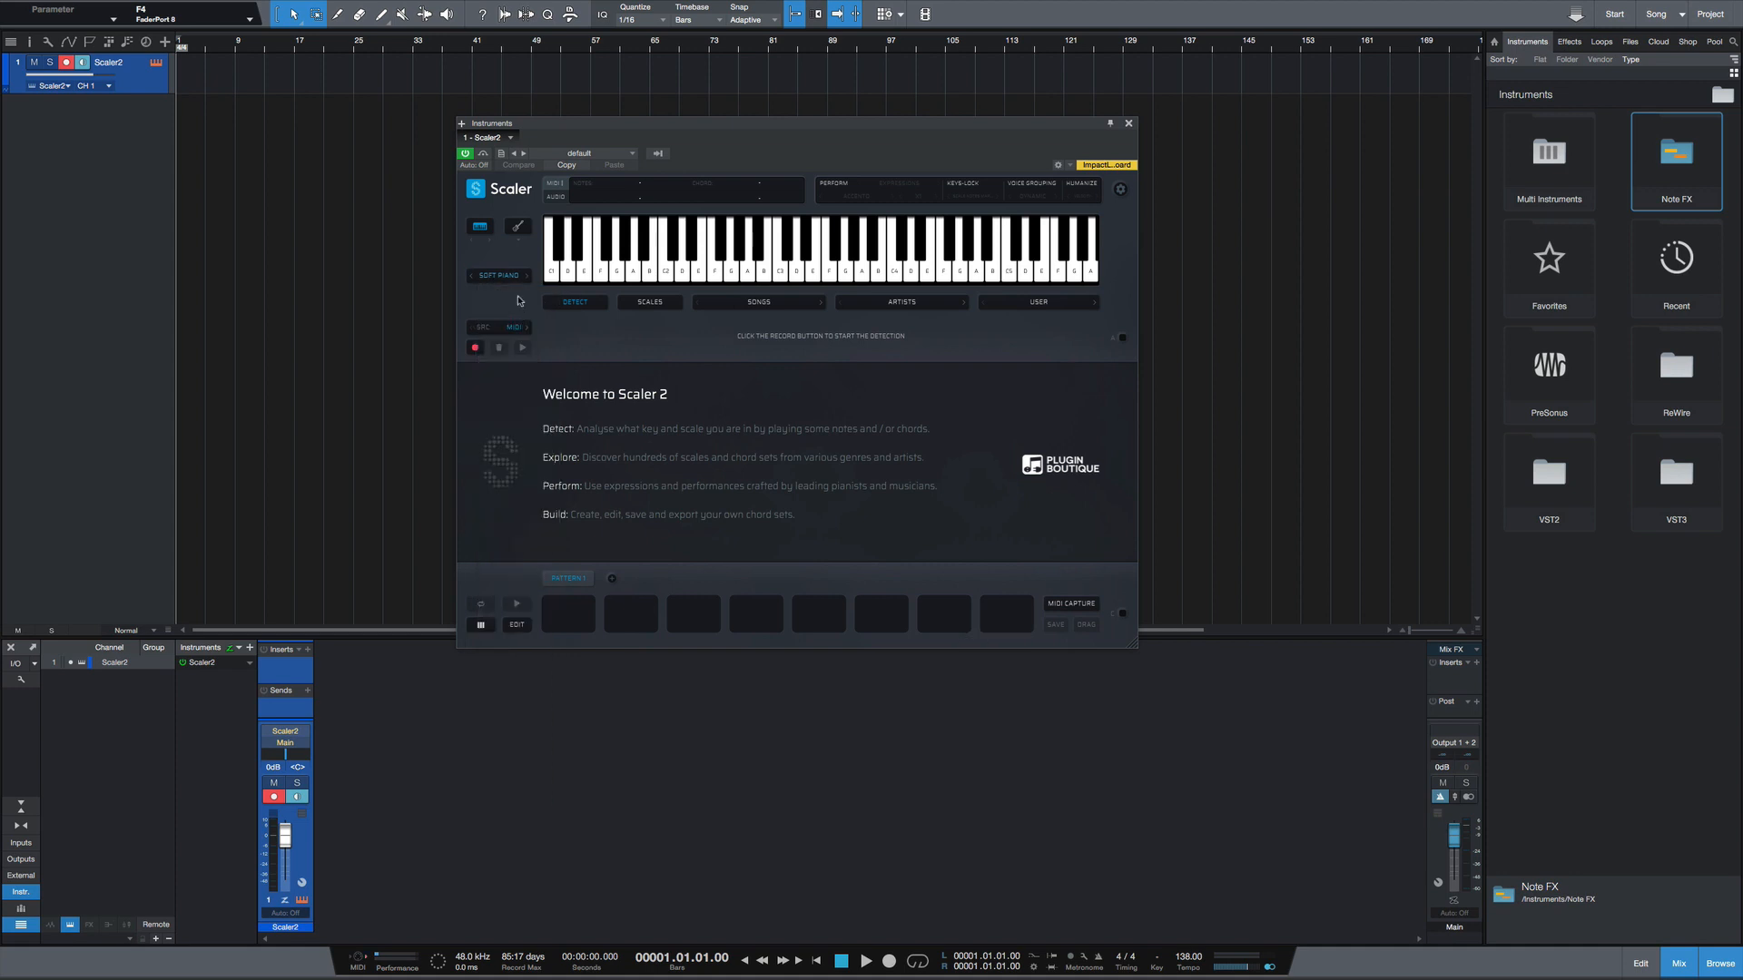
{"action": "left_click", "coordinate": [700, 256]}
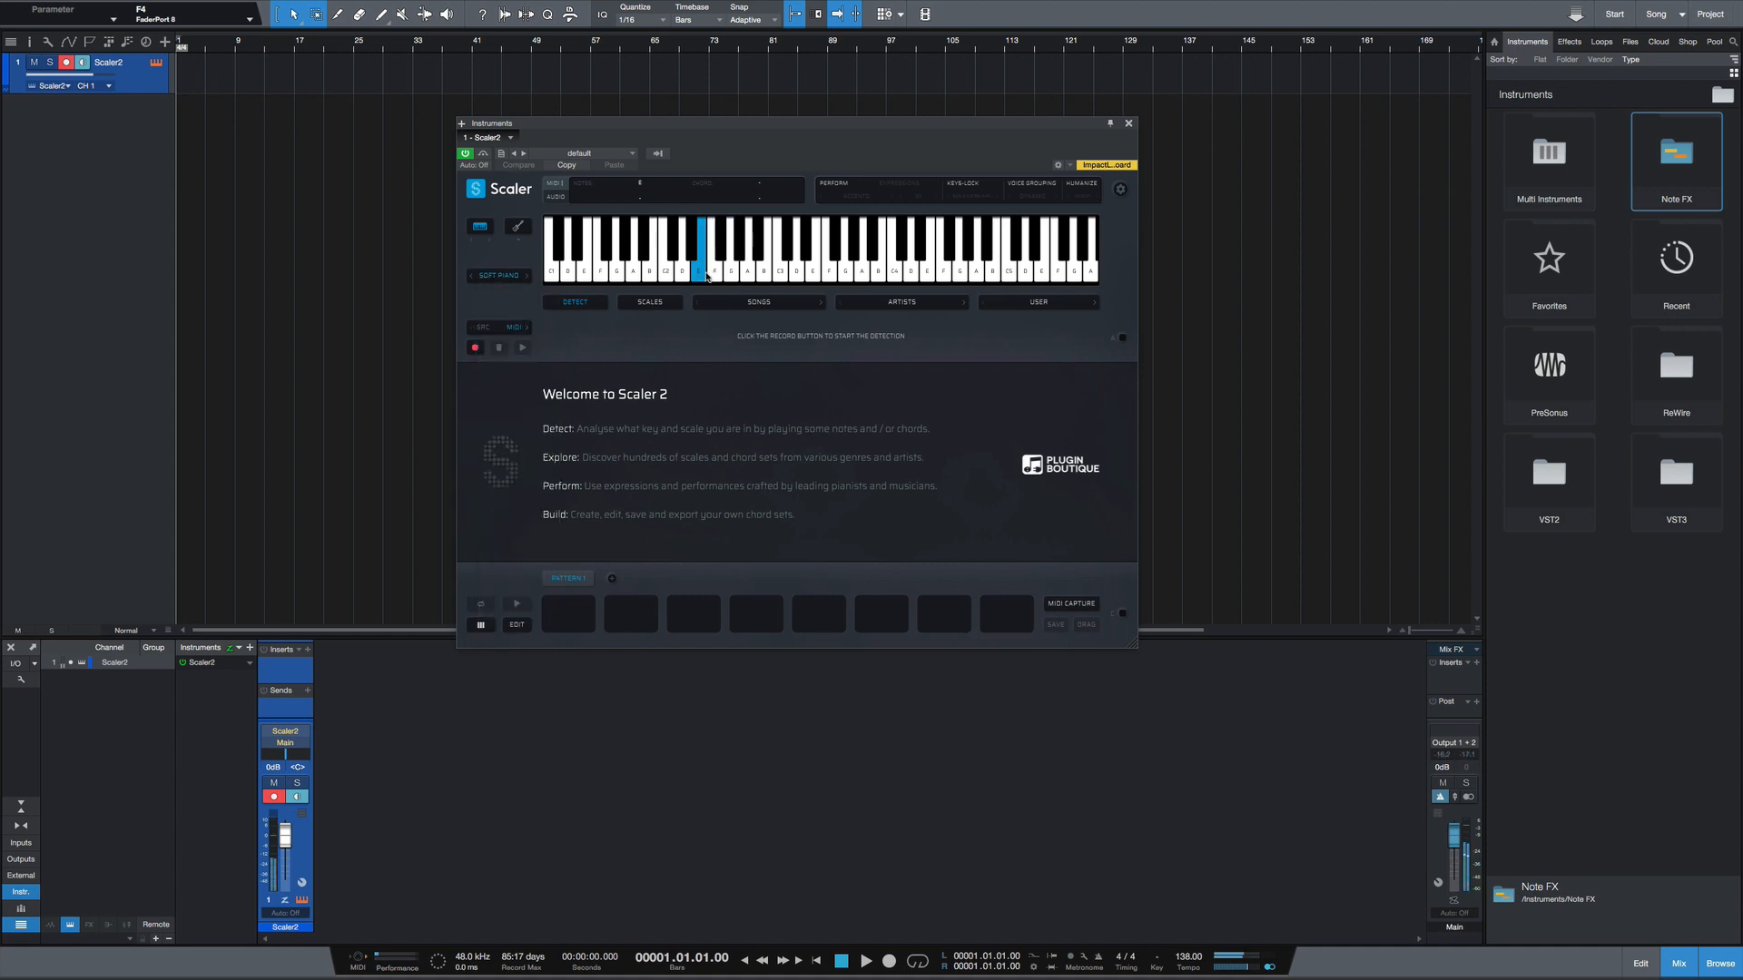
{"action": "left_click", "coordinate": [668, 256]}
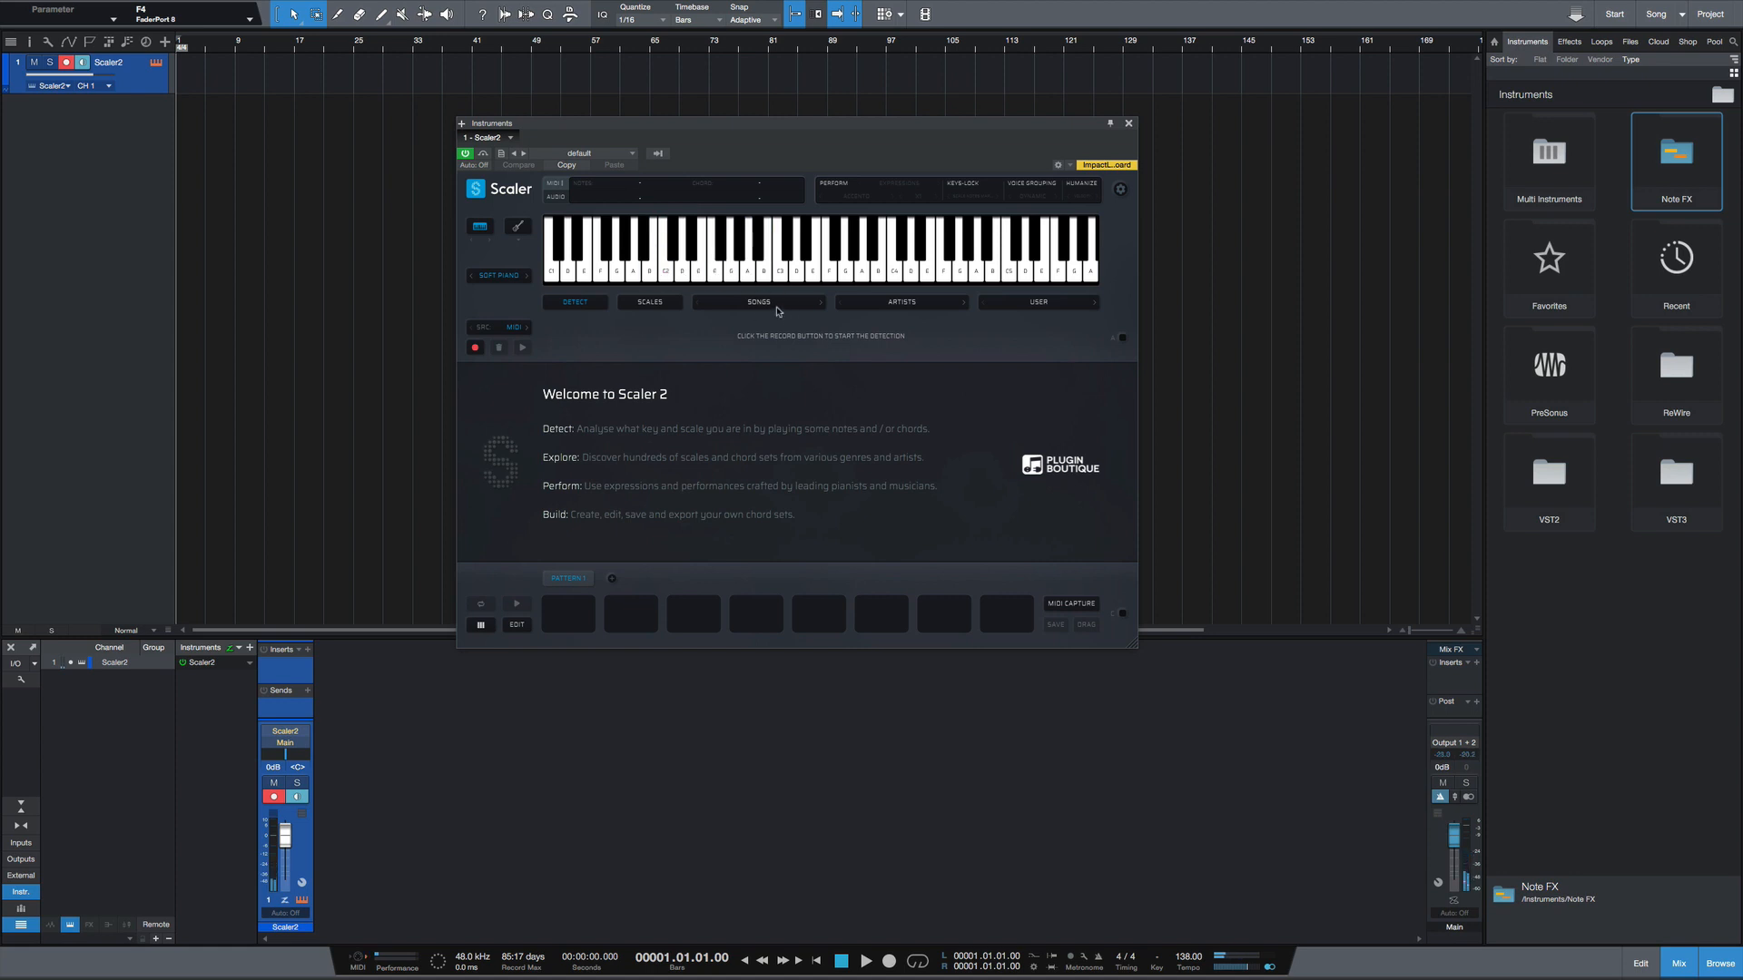
Step: Load the Hip Hop 4 progression in Scaler and open the PreSonus instruments folder
{"action": "left_click", "coordinate": [759, 302]}
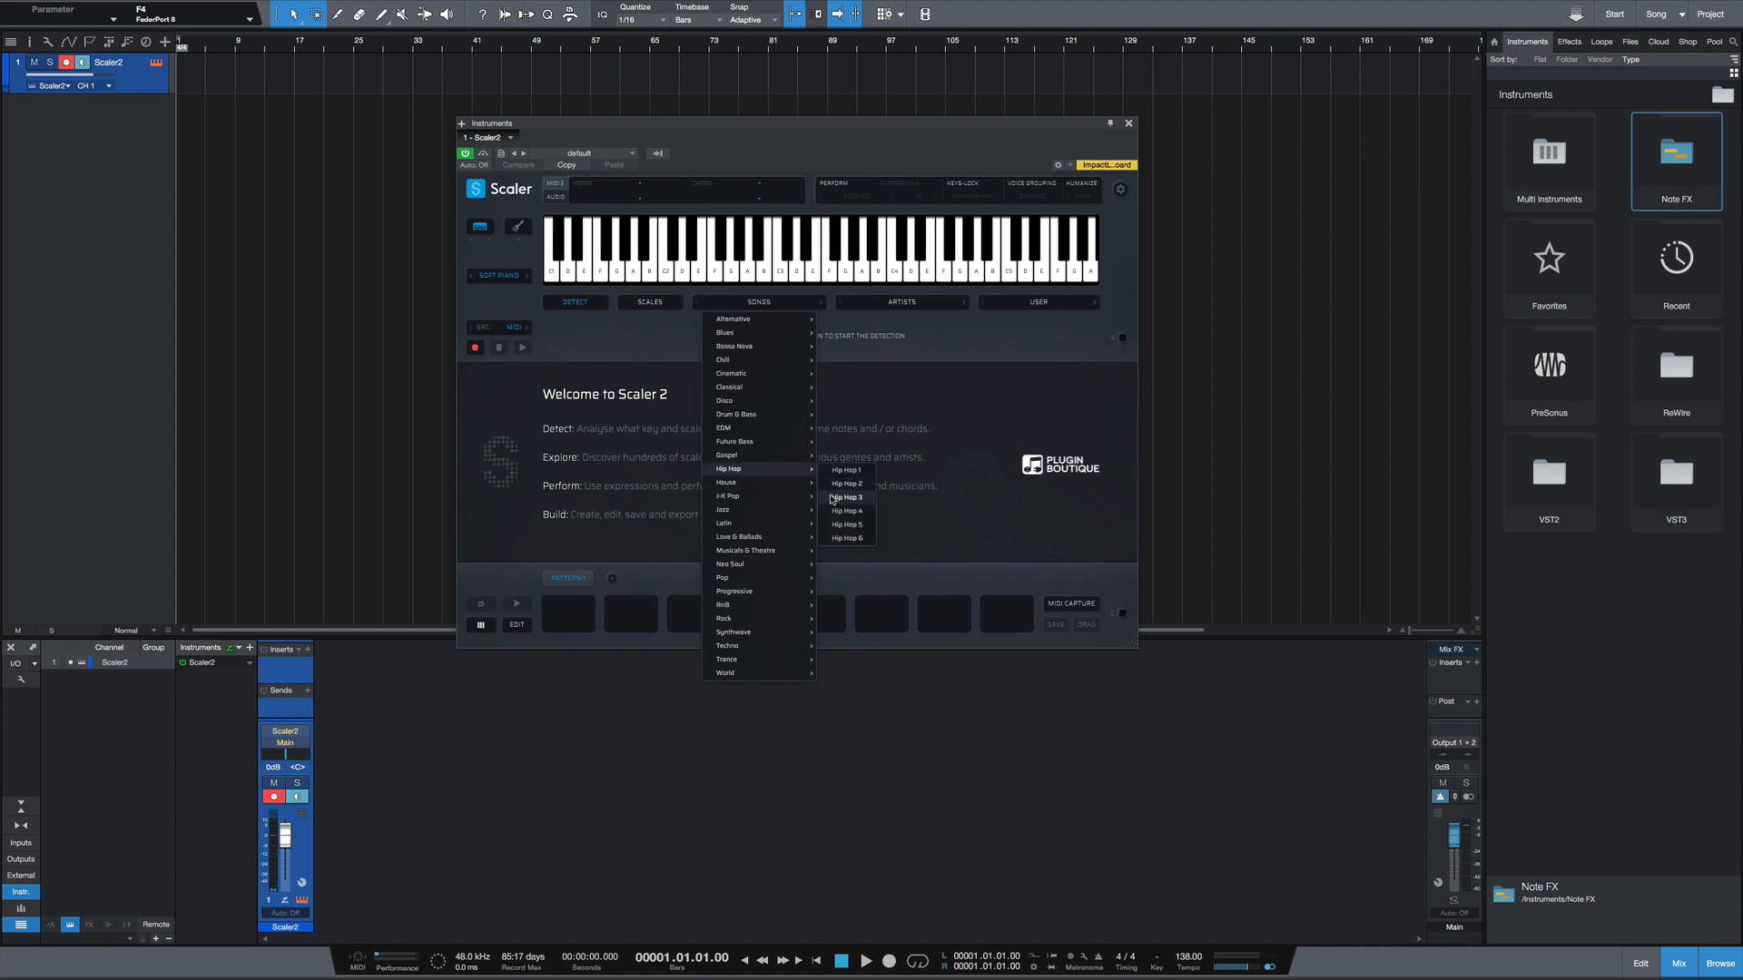
{"action": "left_click", "coordinate": [846, 510]}
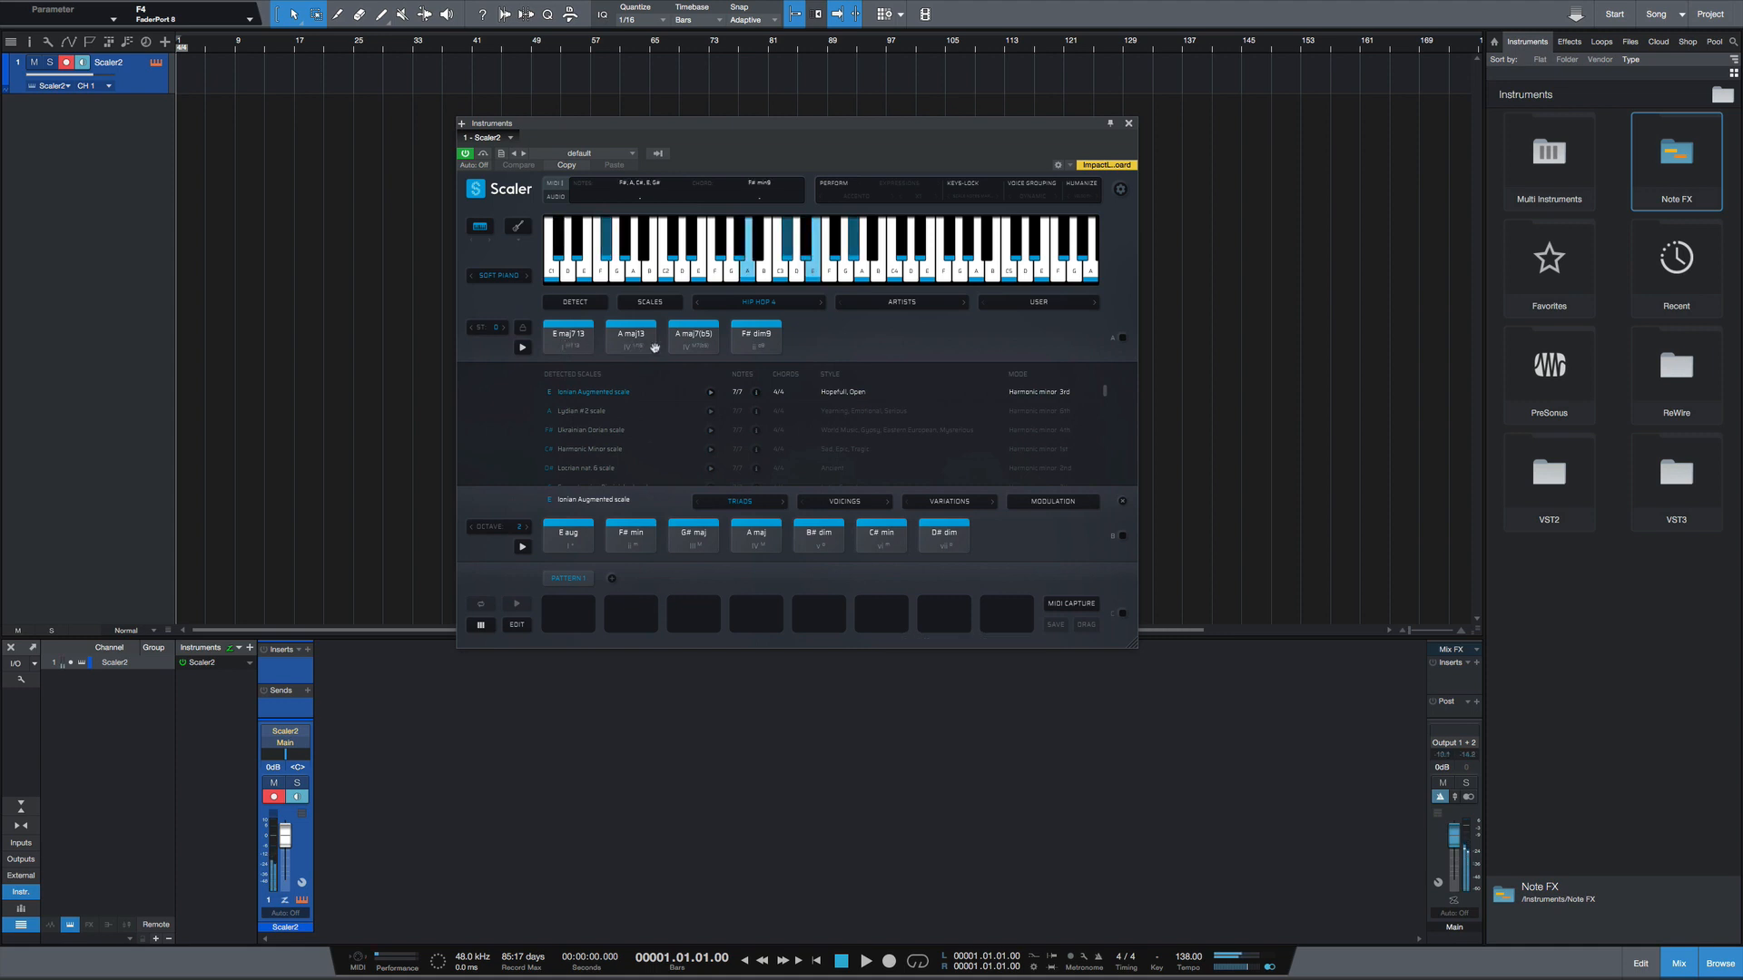
{"action": "left_click", "coordinate": [756, 333]}
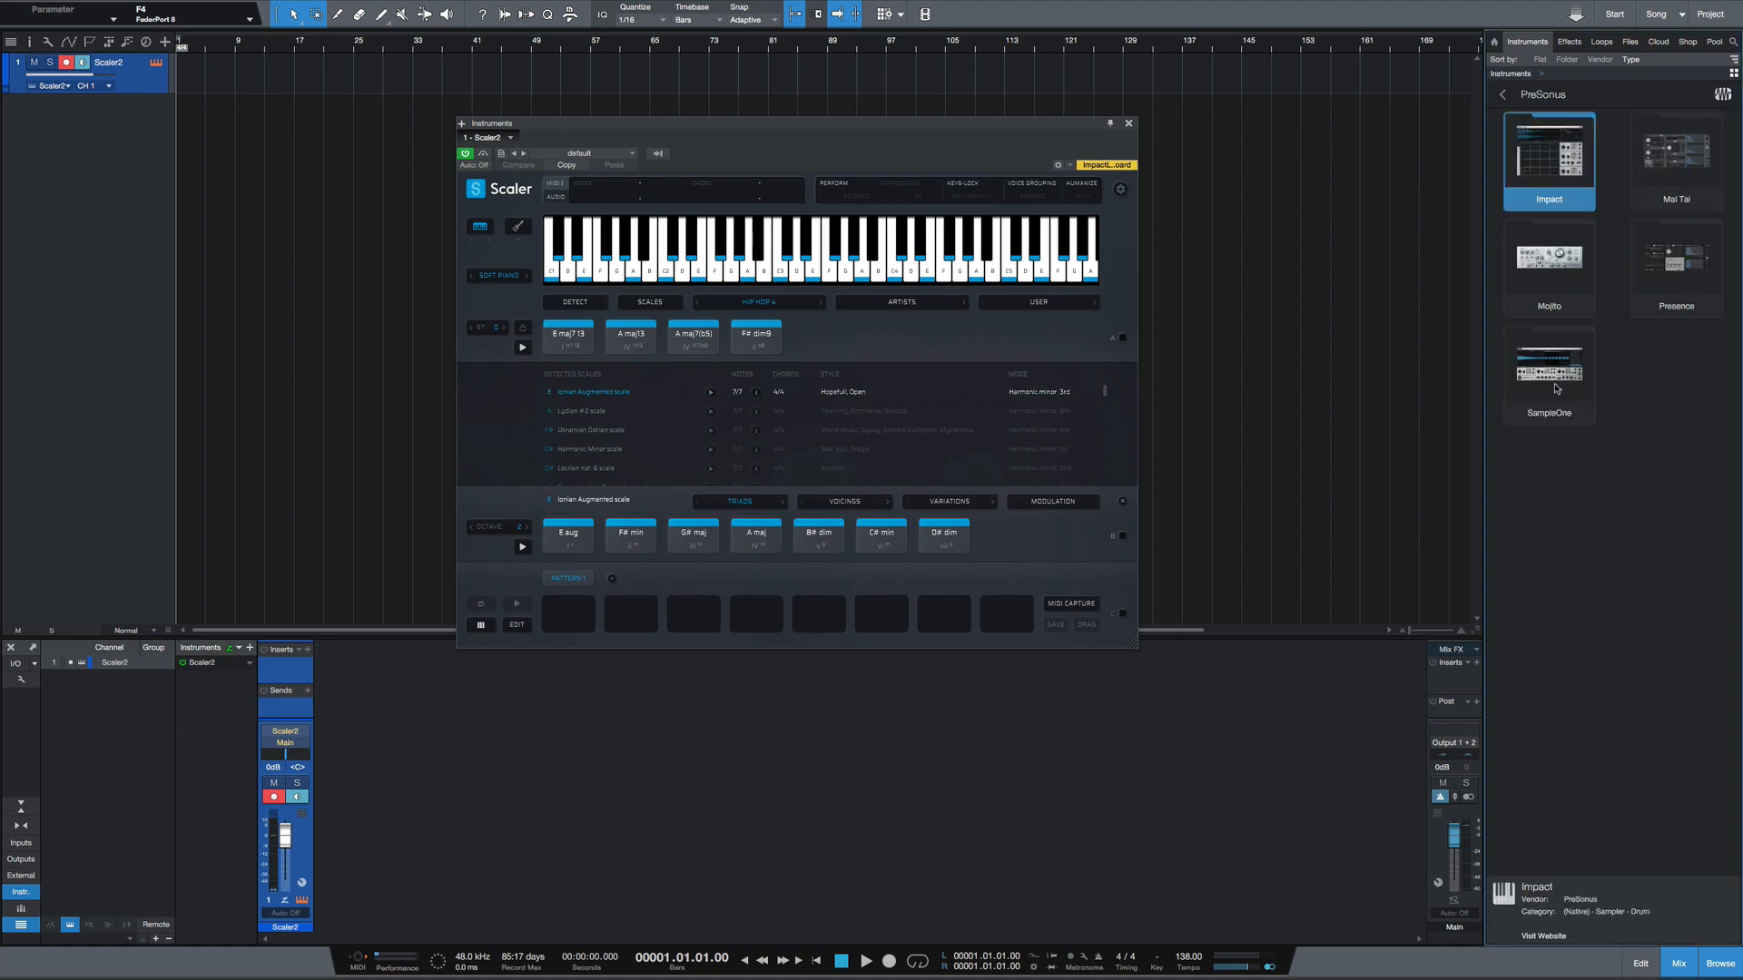
Step: Create a Mai Tai instrument track and load its TOMITA Strings preset
{"action": "left_click", "coordinate": [1674, 161]}
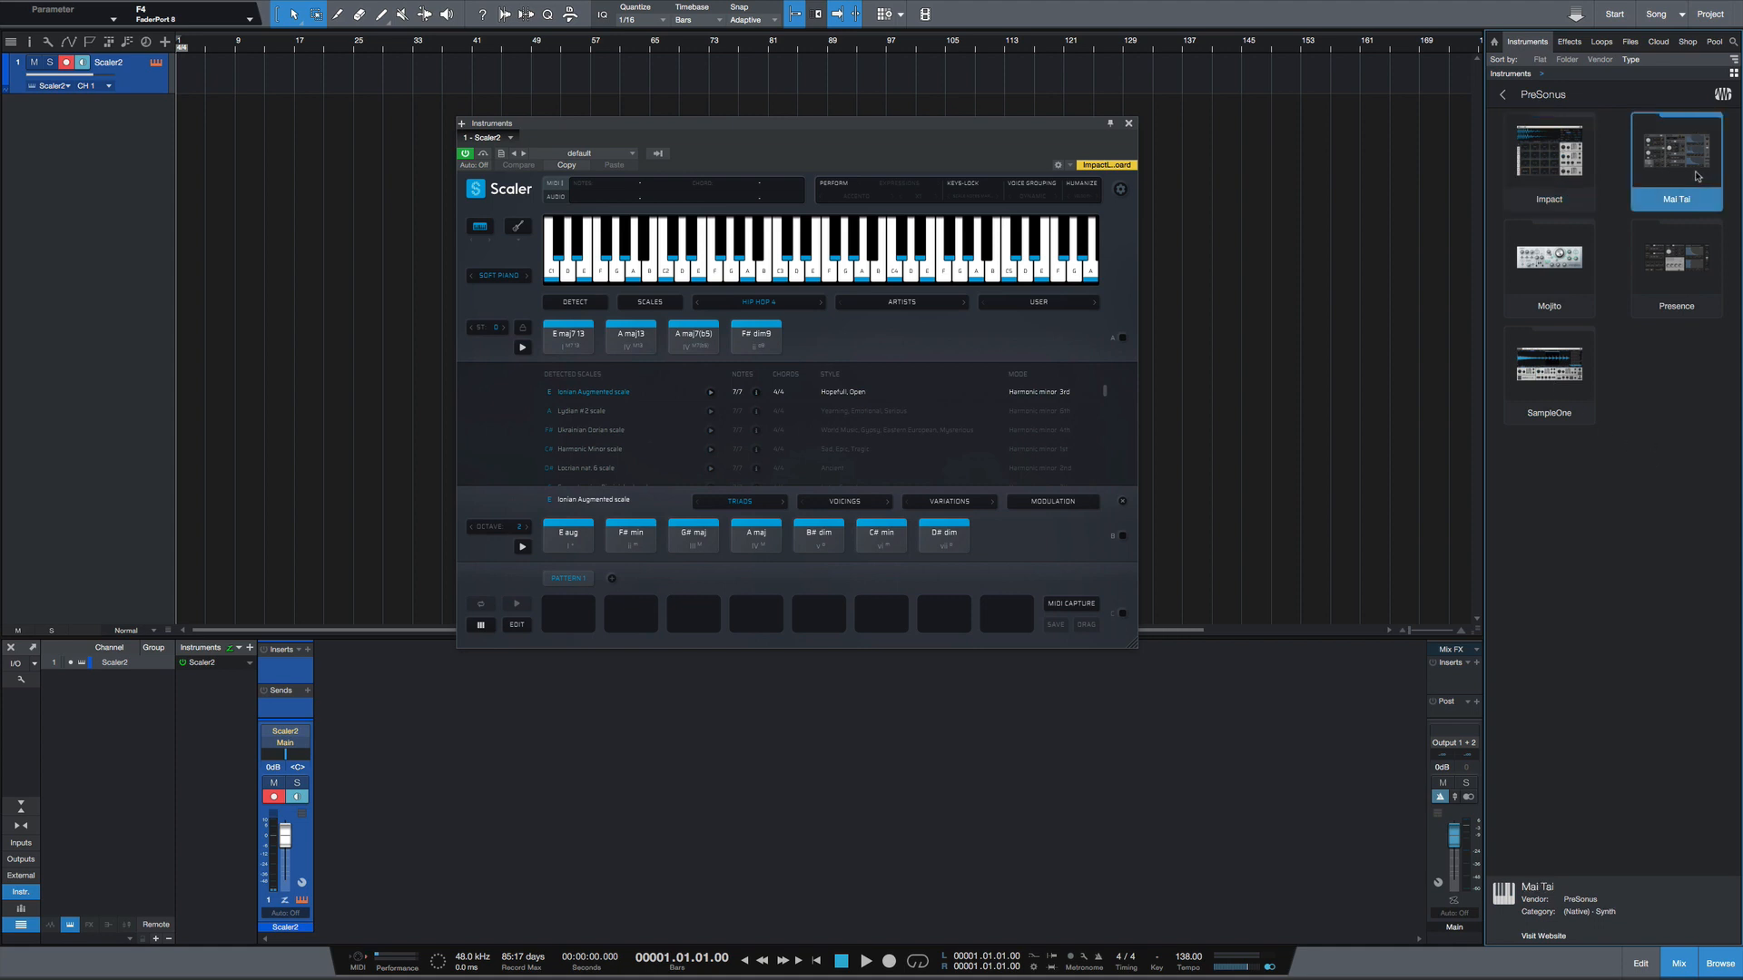
{"action": "double_click", "coordinate": [1674, 149]}
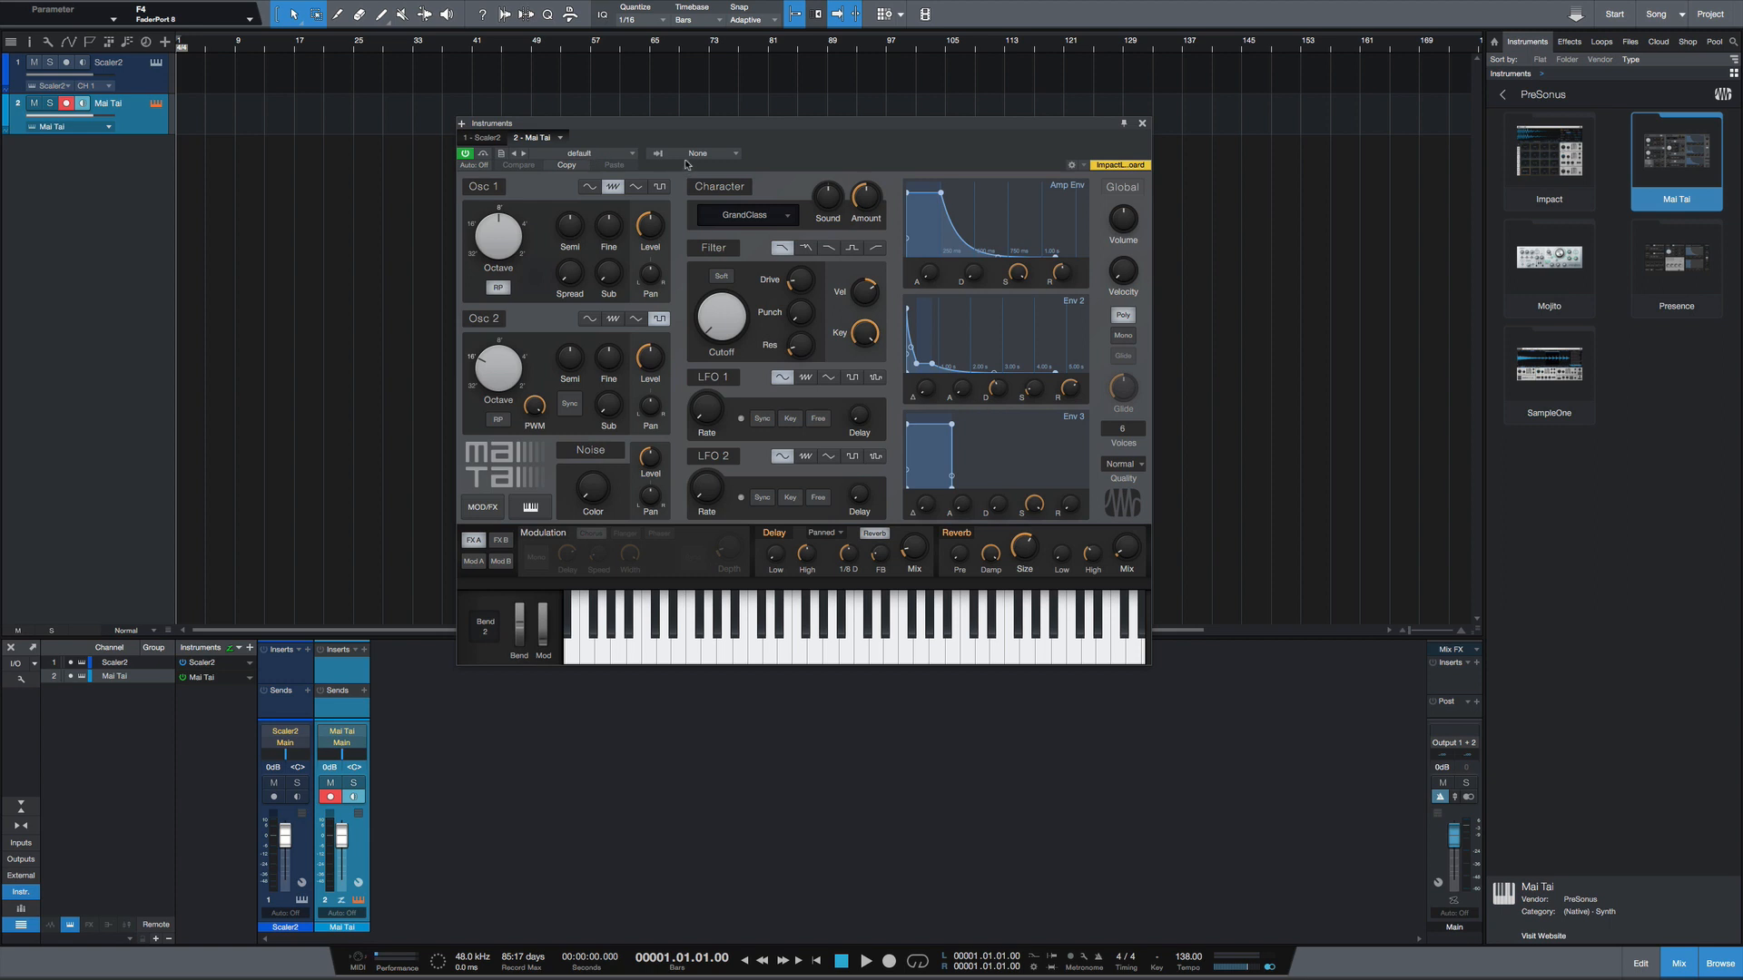
{"action": "left_click", "coordinate": [600, 153]}
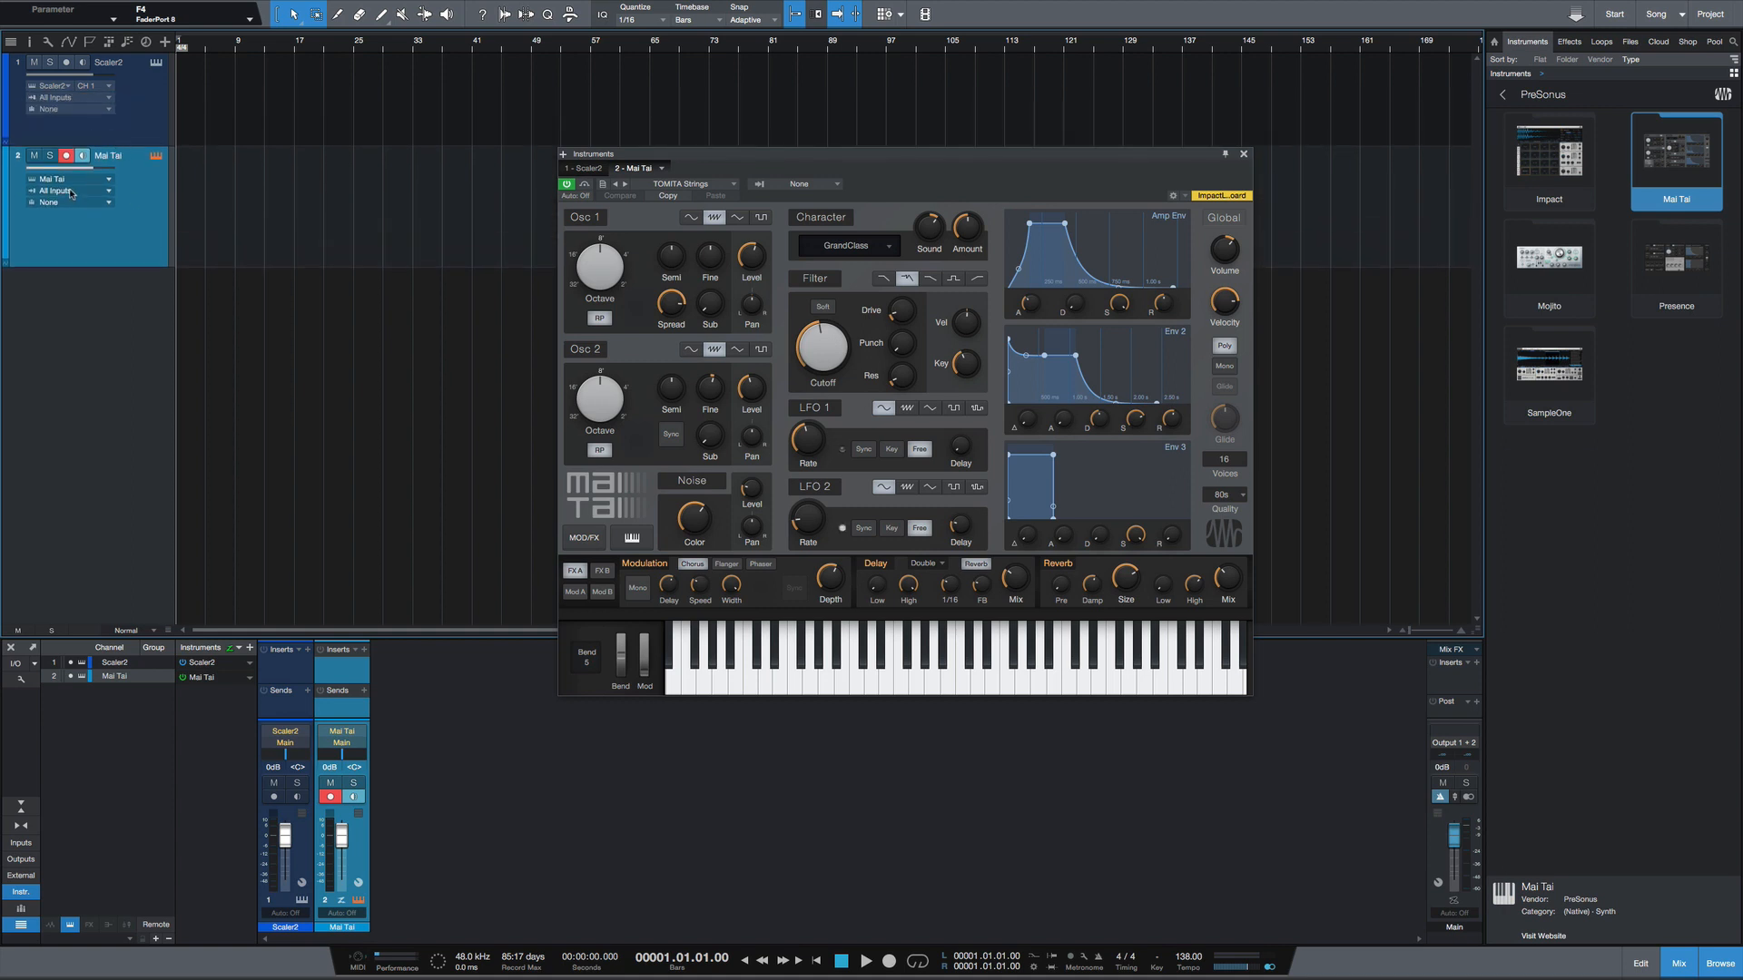
Step: Route Scaler2 into the Mai Tai input and detach Scaler into its own window
{"action": "left_click", "coordinate": [53, 190]}
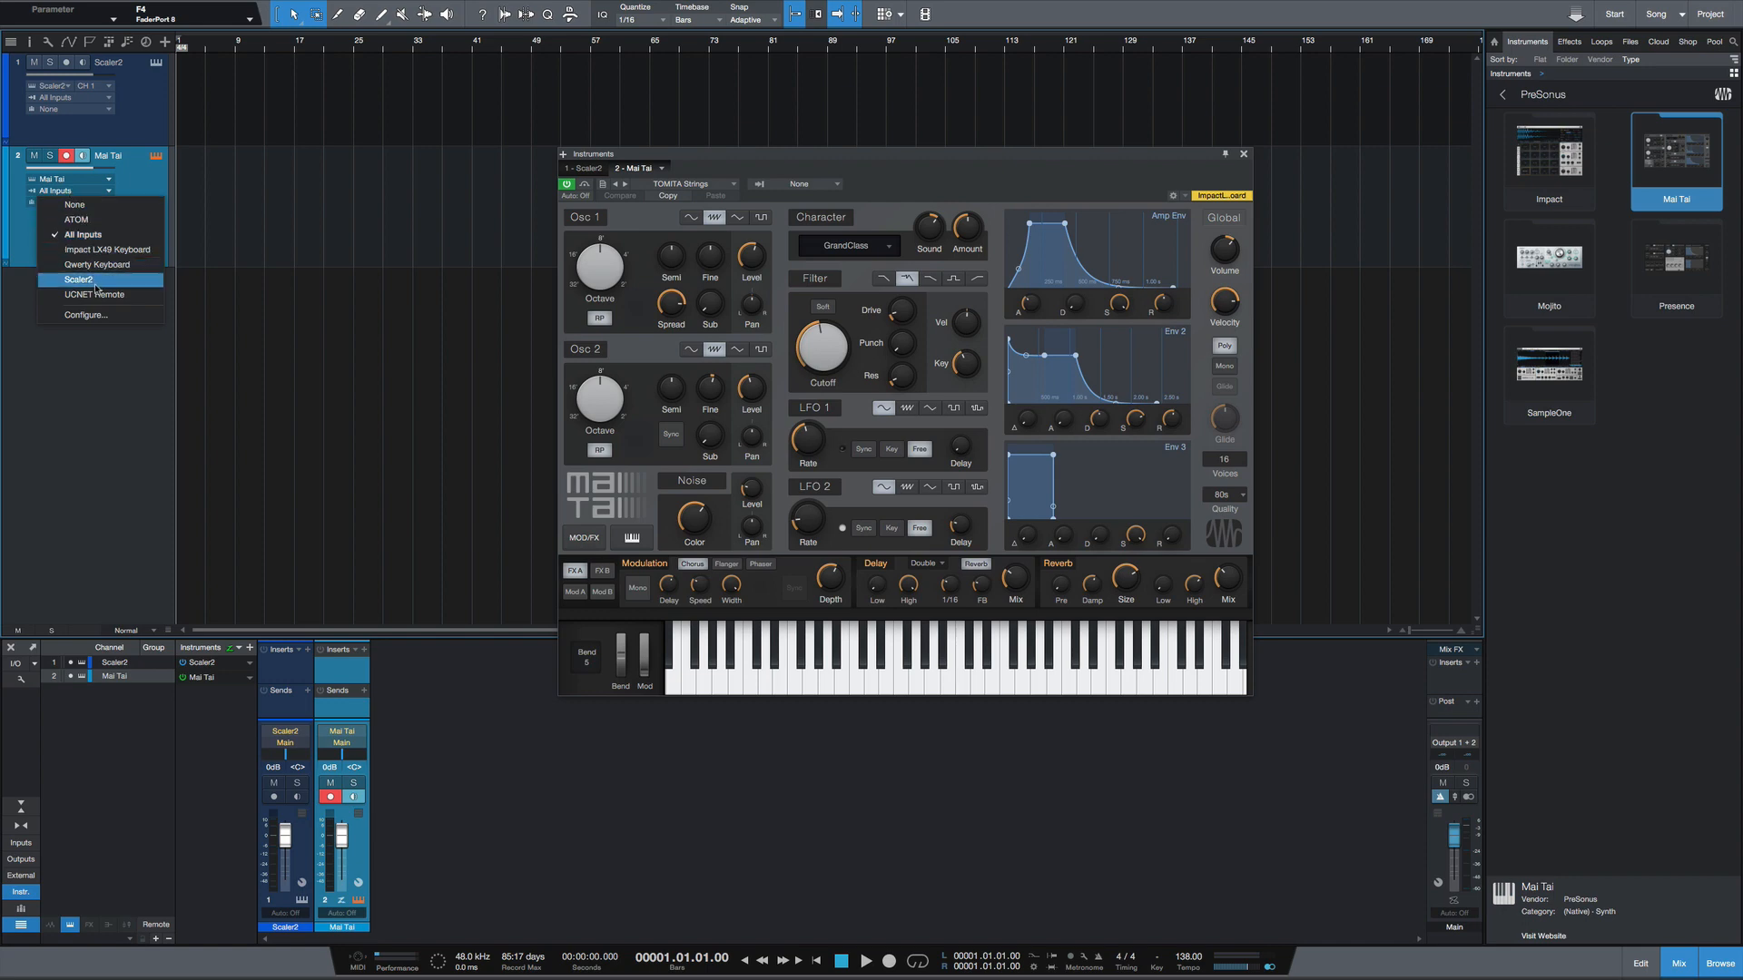
{"action": "left_click", "coordinate": [79, 279]}
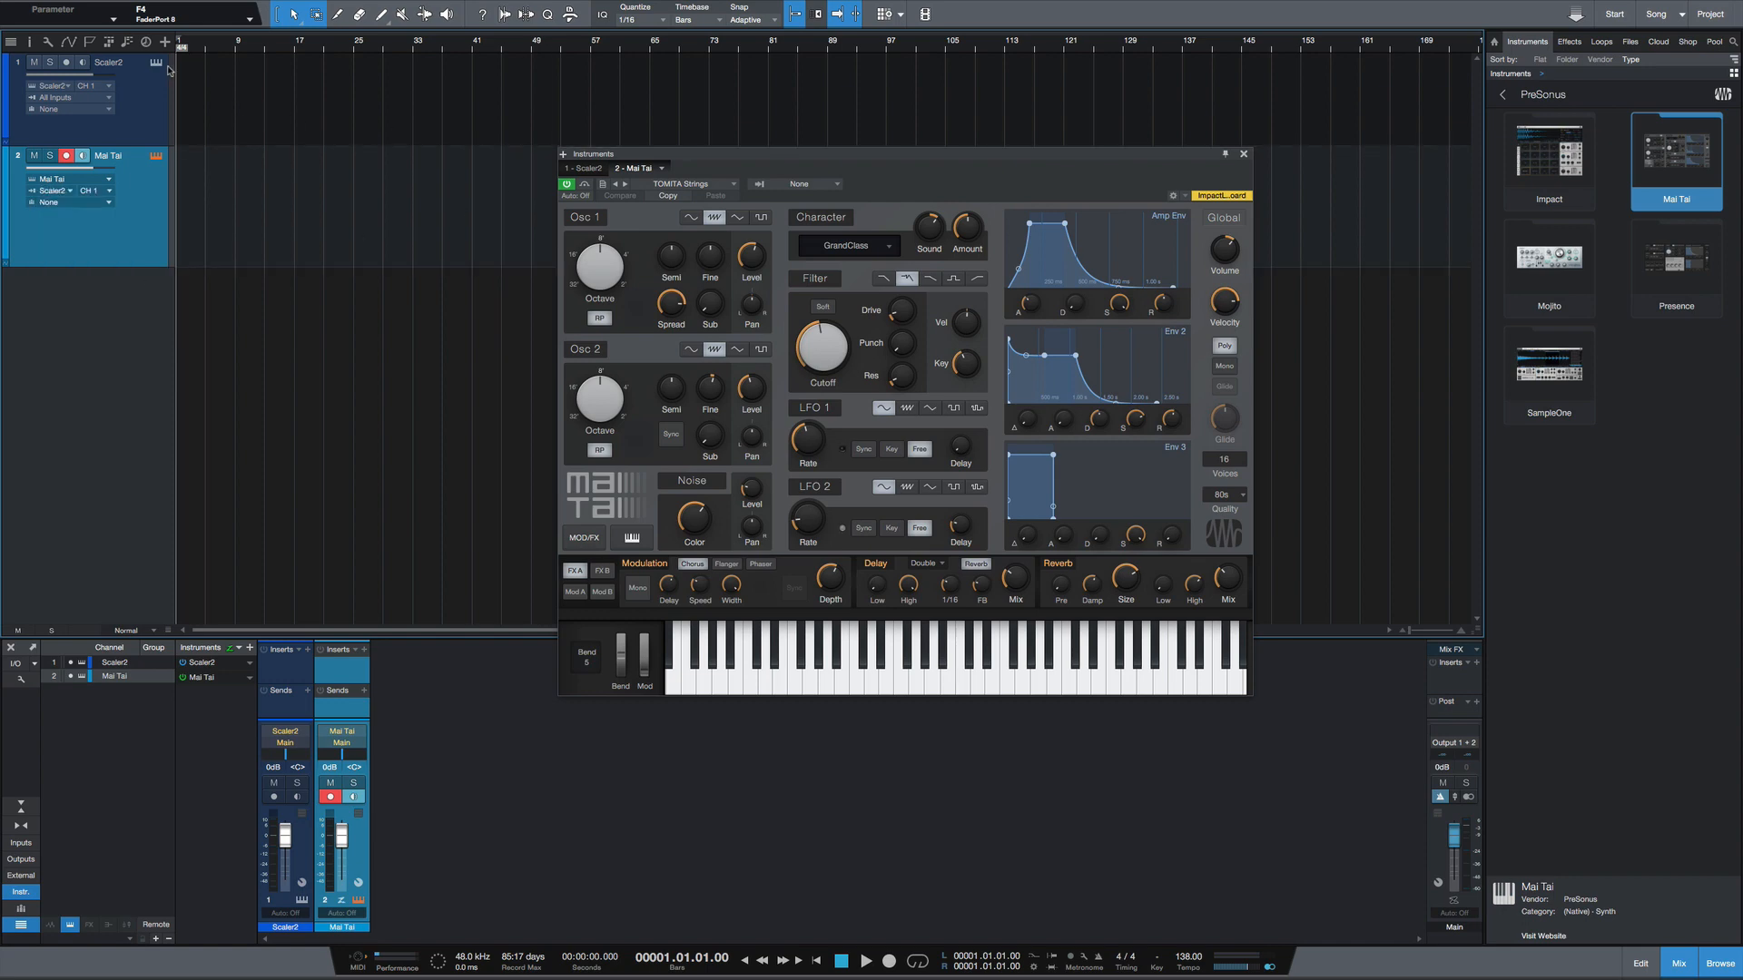
{"action": "left_click", "coordinate": [582, 168]}
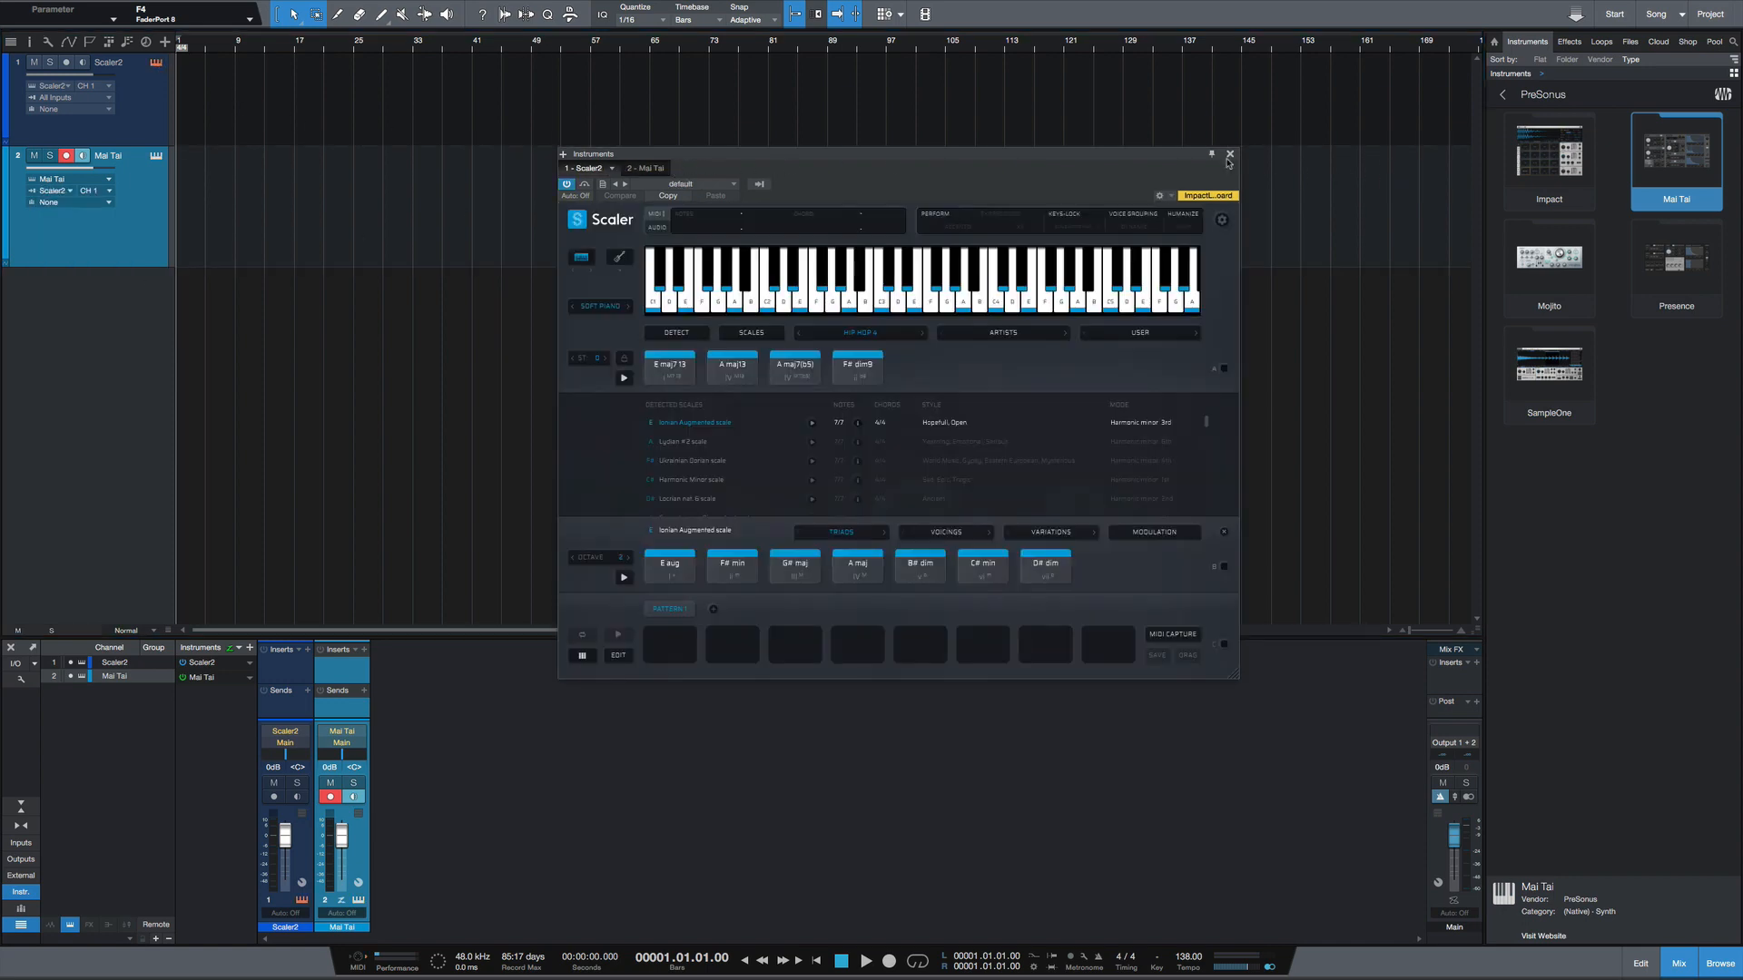
{"action": "left_click", "coordinate": [633, 168]}
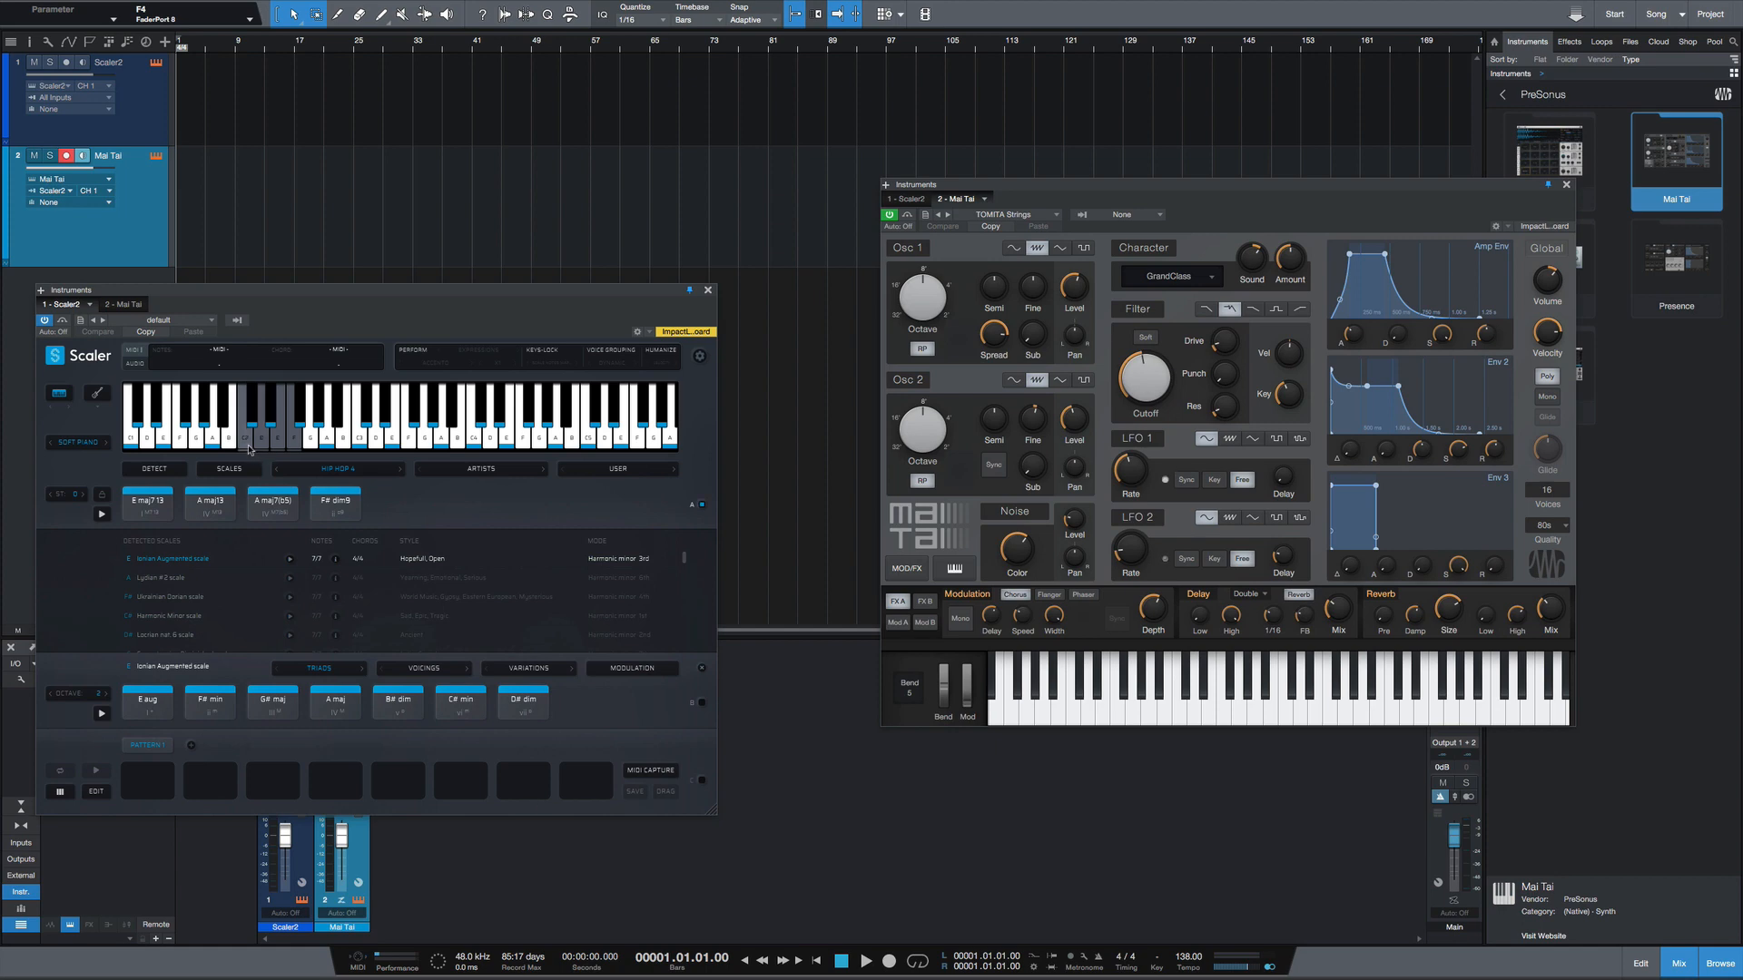
Step: Switch Scaler's internal sound from Soft Piano to OFF
{"action": "left_click", "coordinate": [256, 445]}
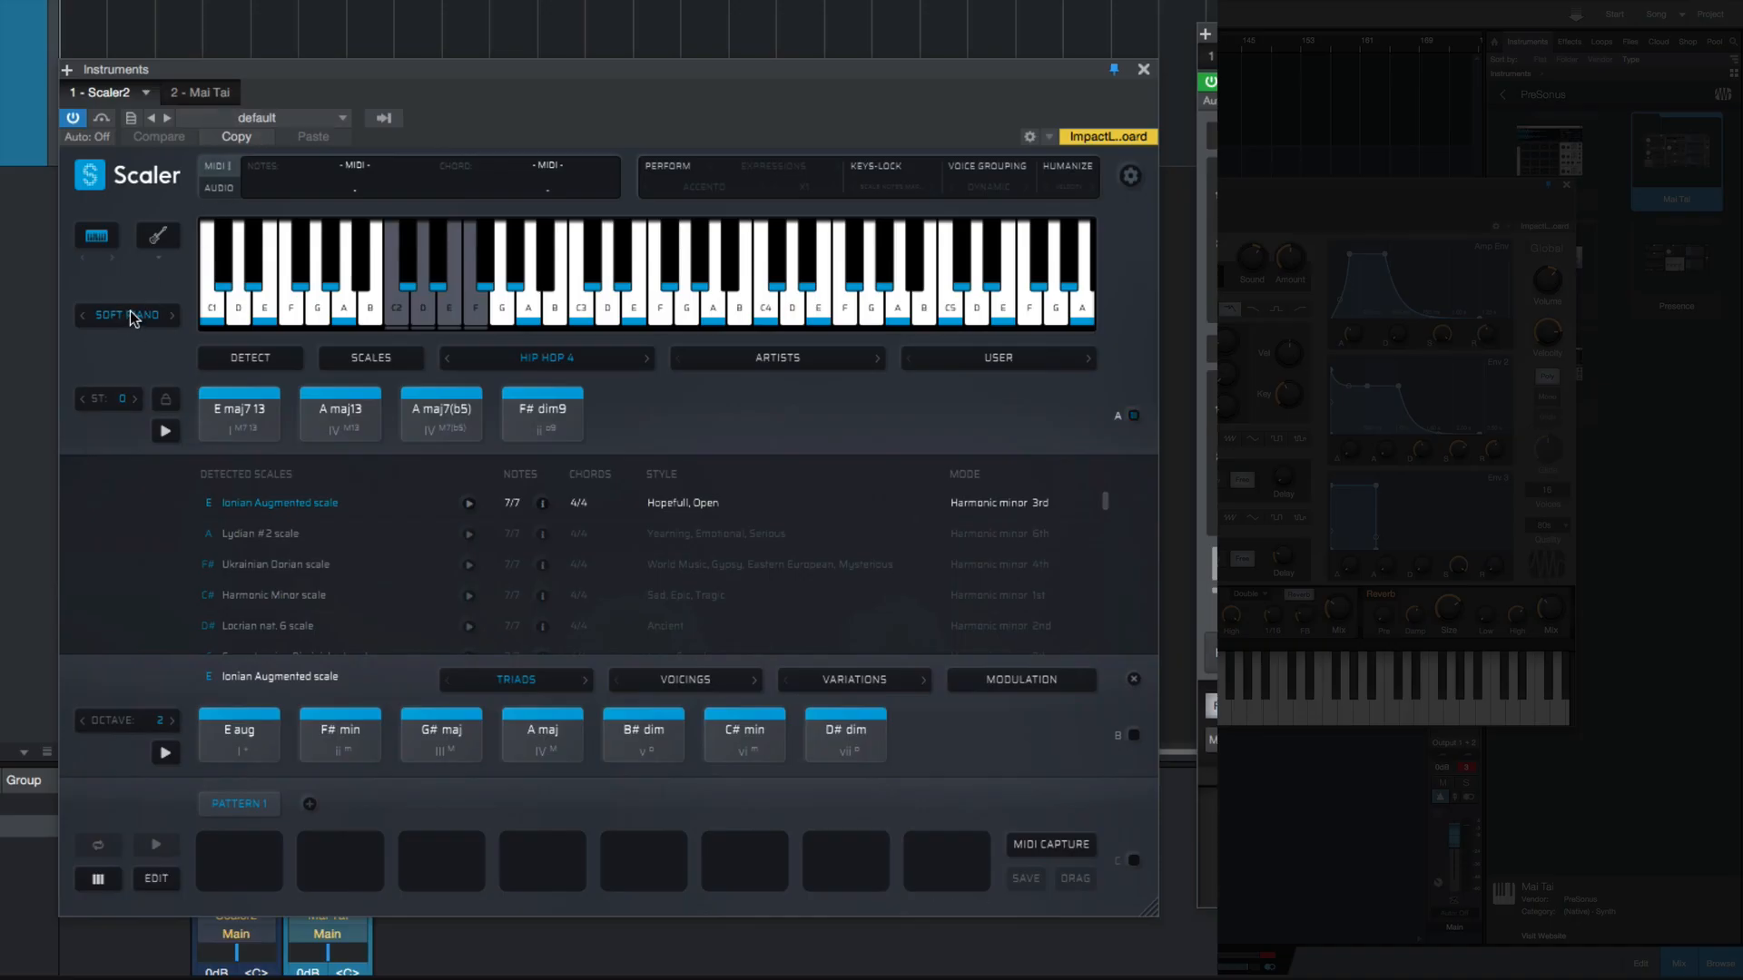
{"action": "left_click", "coordinate": [127, 315]}
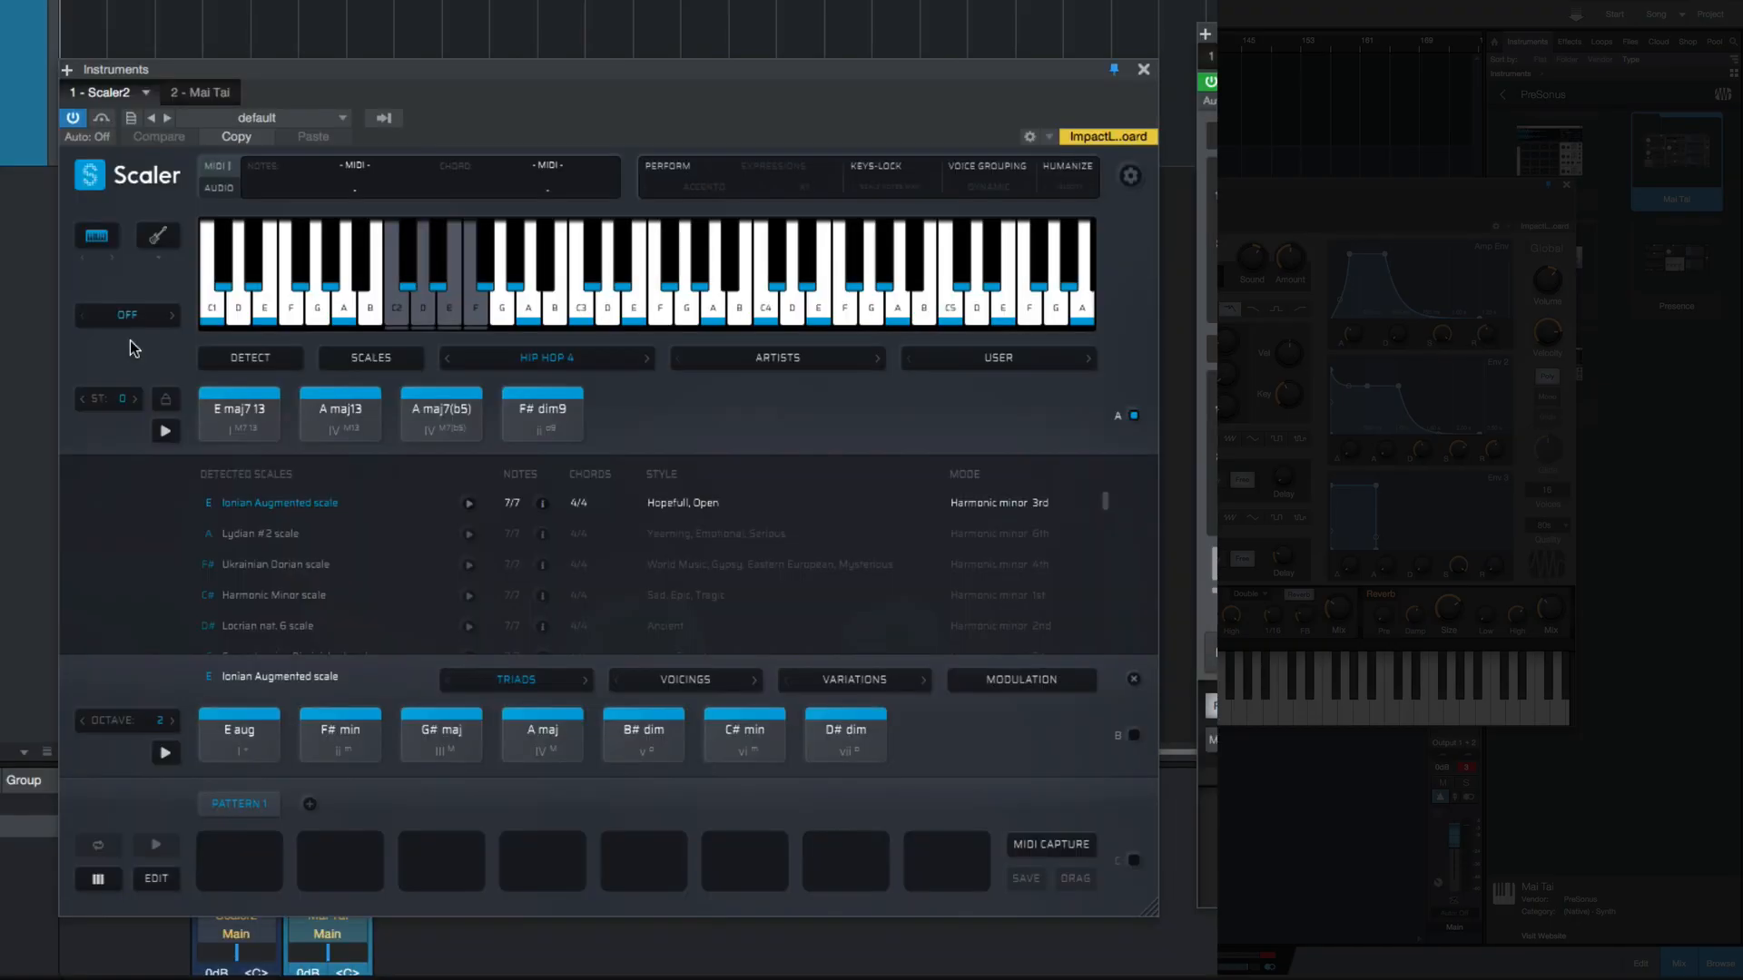